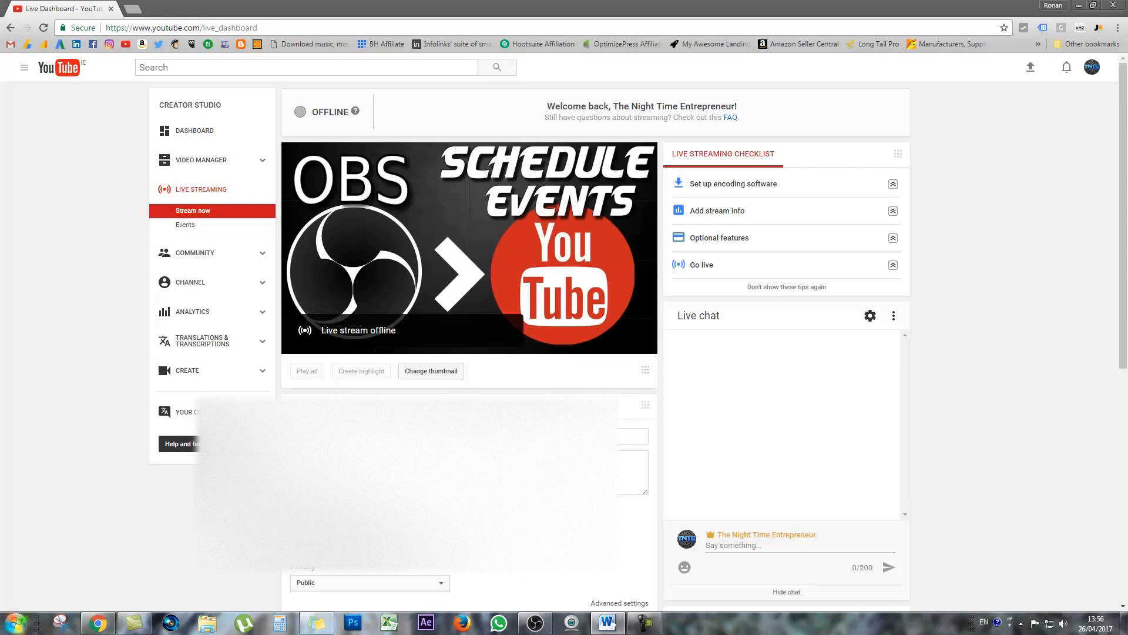
pyautogui.moveTo(842, 92)
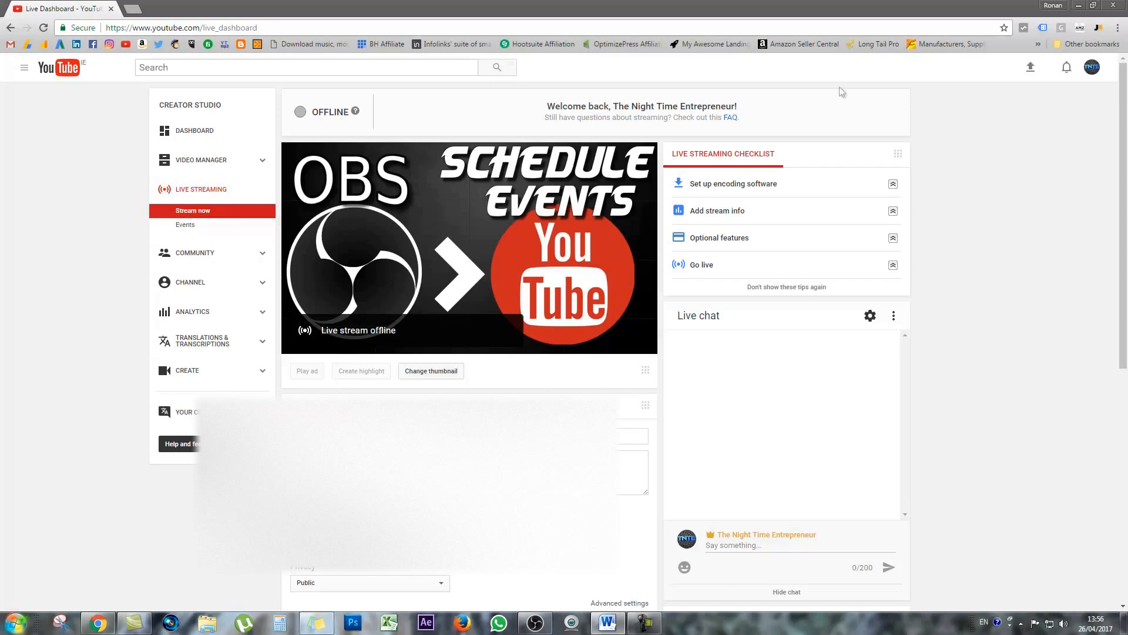
pyautogui.moveTo(192, 312)
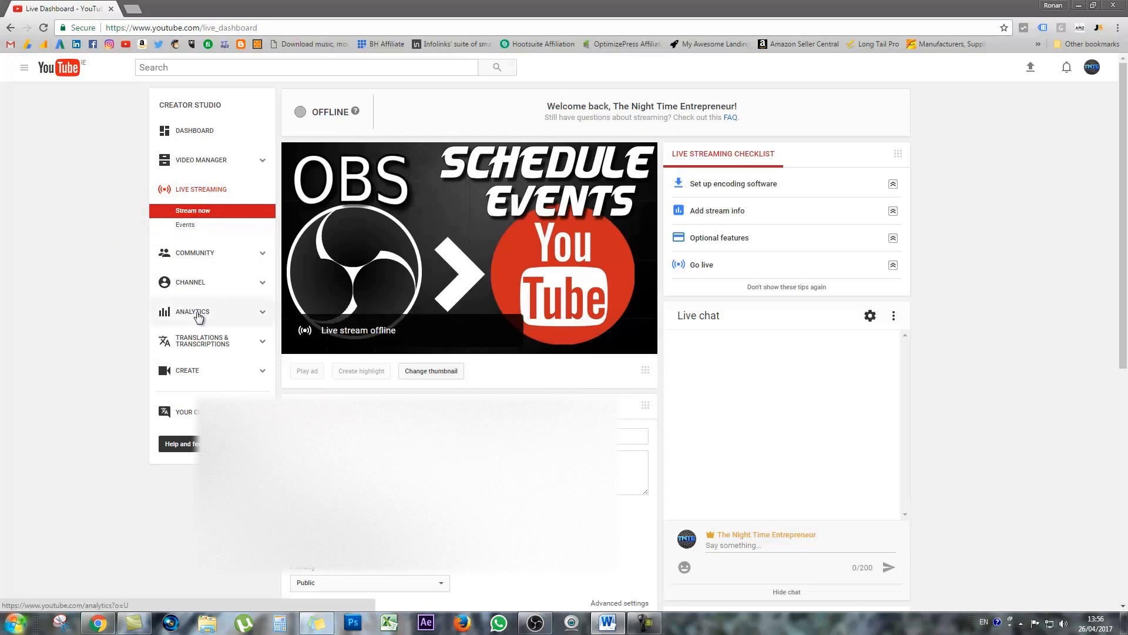
pyautogui.moveTo(223, 341)
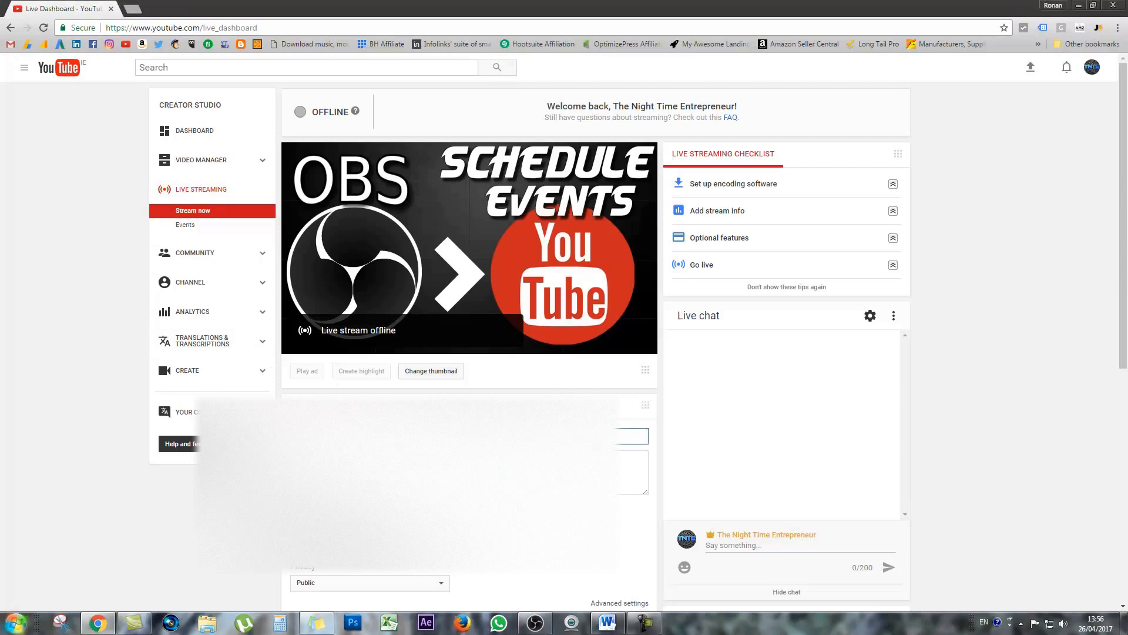
pyautogui.moveTo(473, 208)
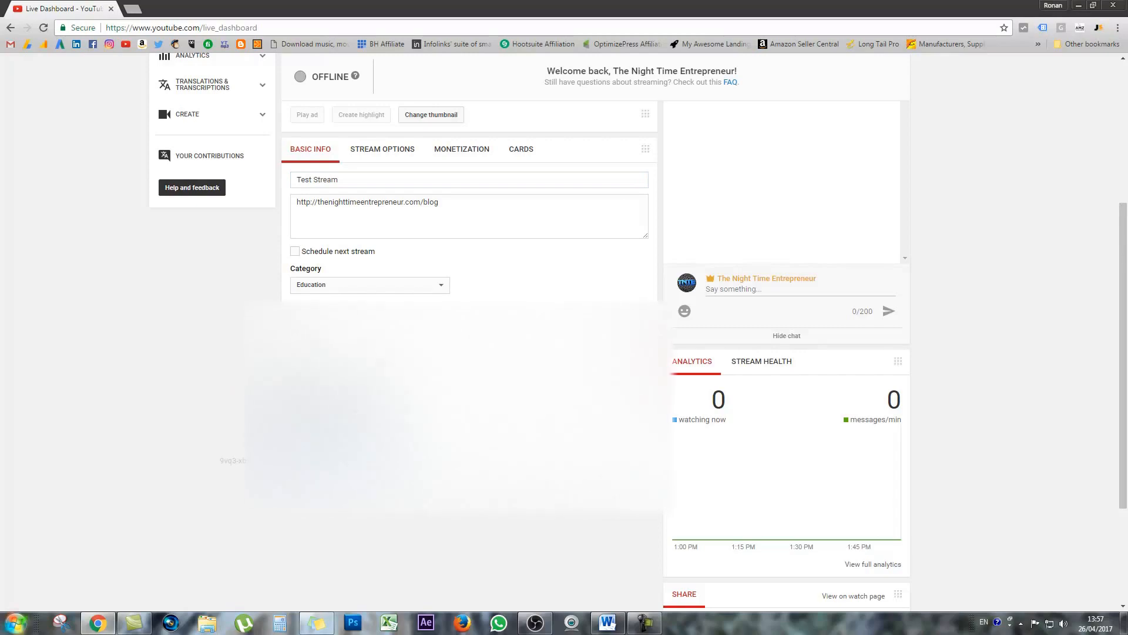
# - Paste the YouTube stream key into OBS's Stream settings and save them
pyautogui.rightClick(438, 431)
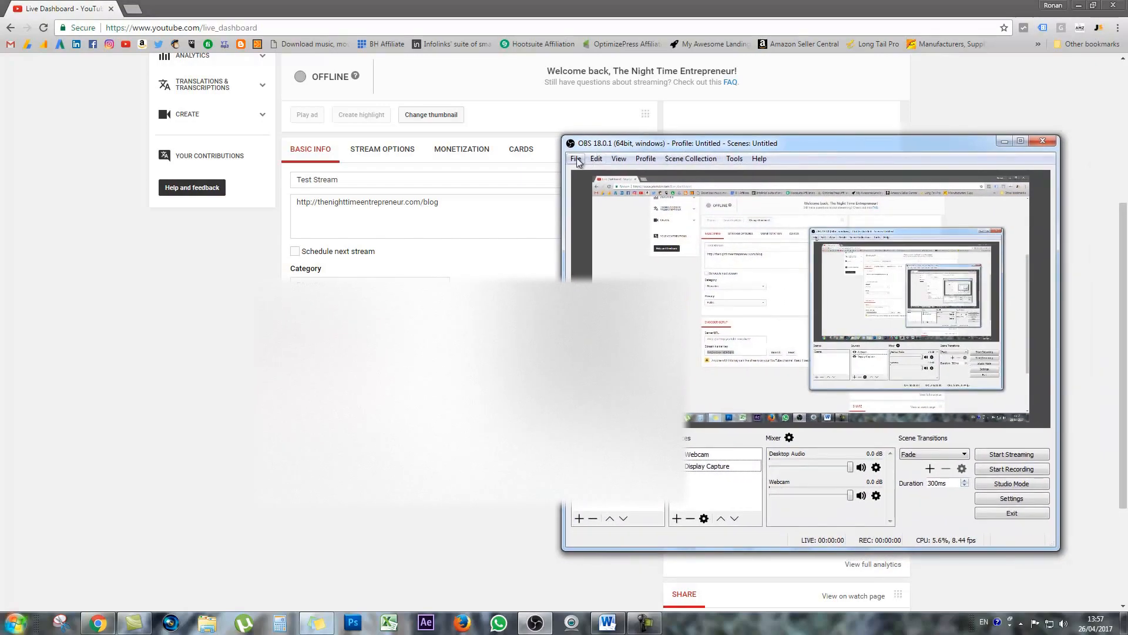
pyautogui.click(576, 159)
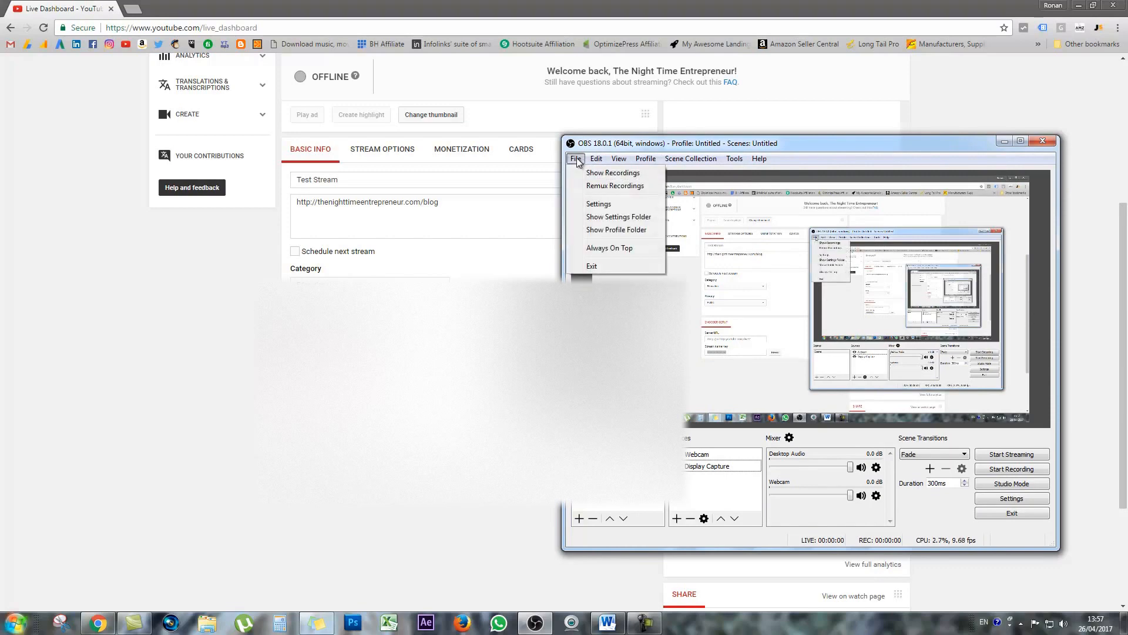
pyautogui.moveTo(617, 217)
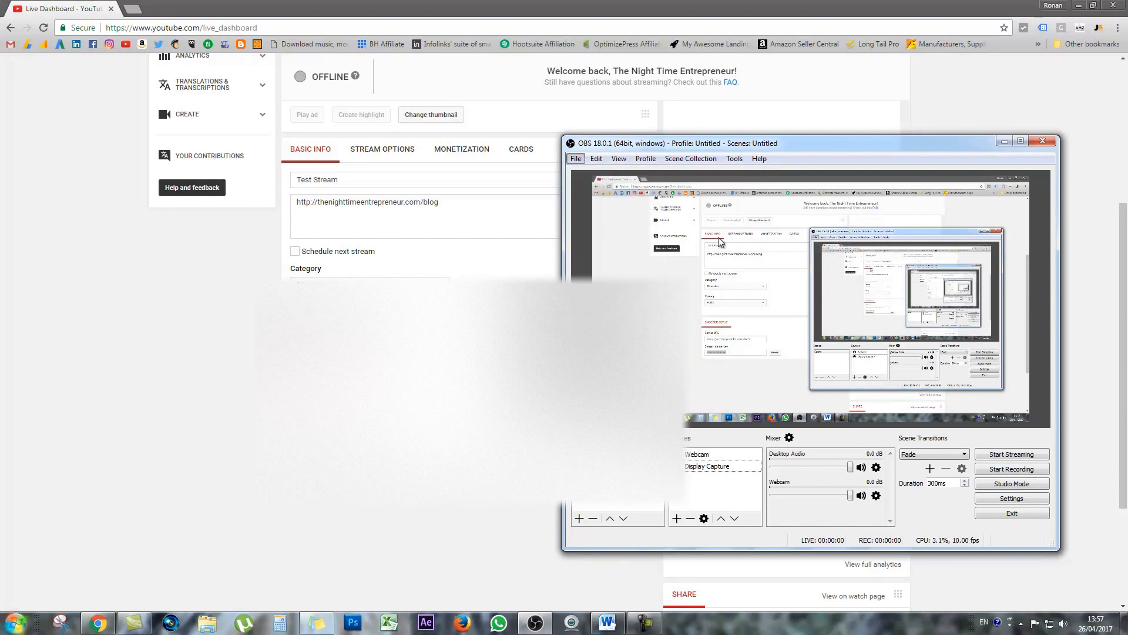
pyautogui.click(1011, 498)
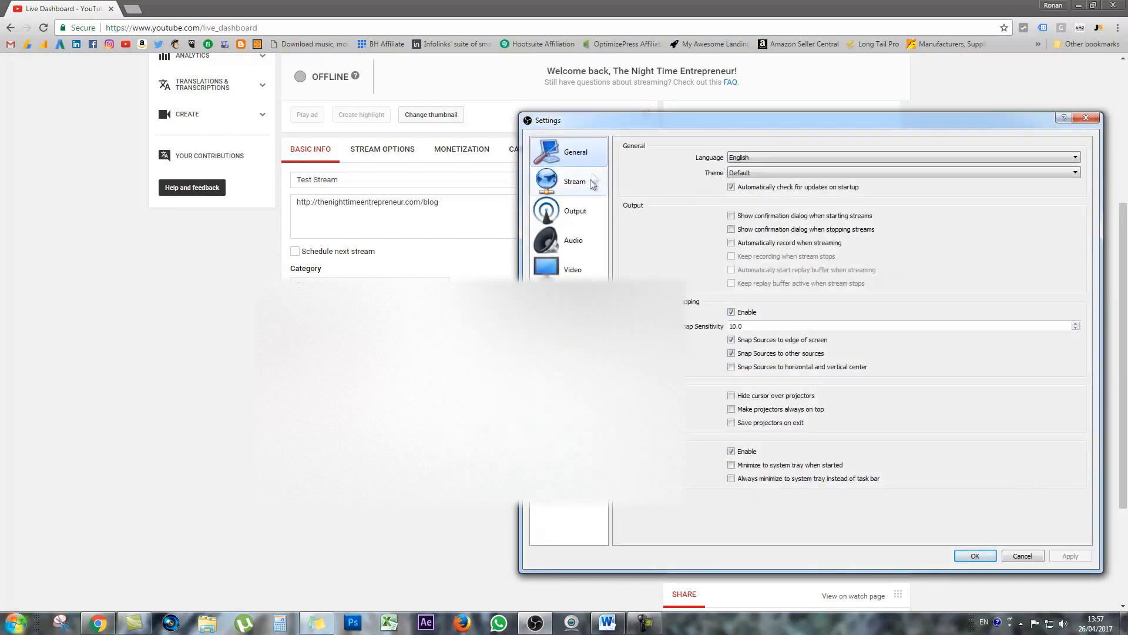
pyautogui.click(575, 181)
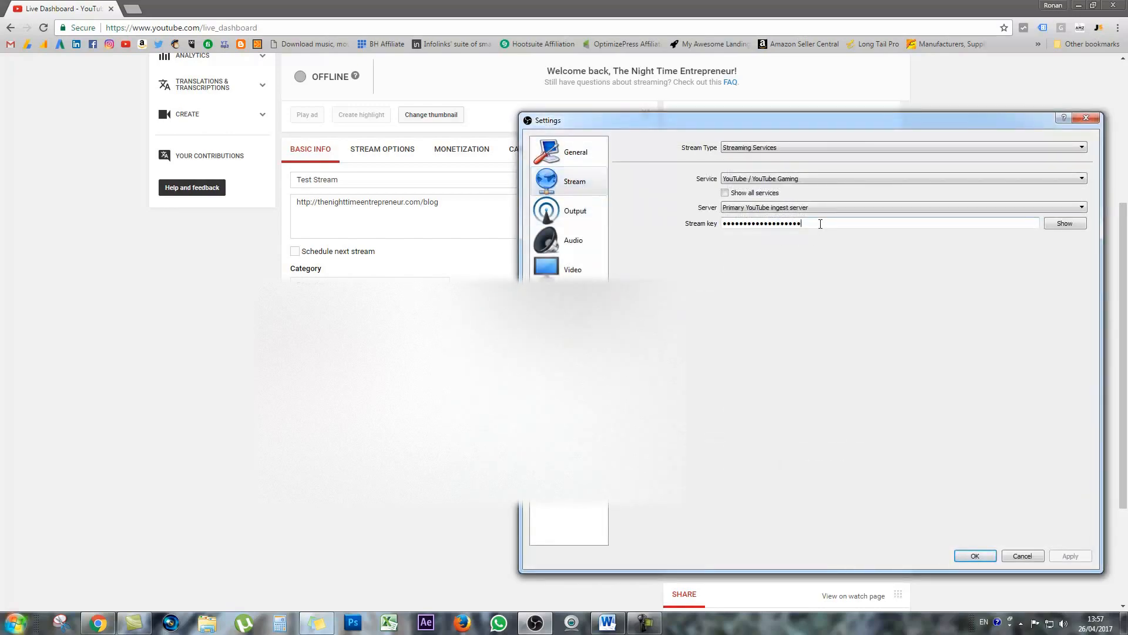
pyautogui.tripleClick(762, 224)
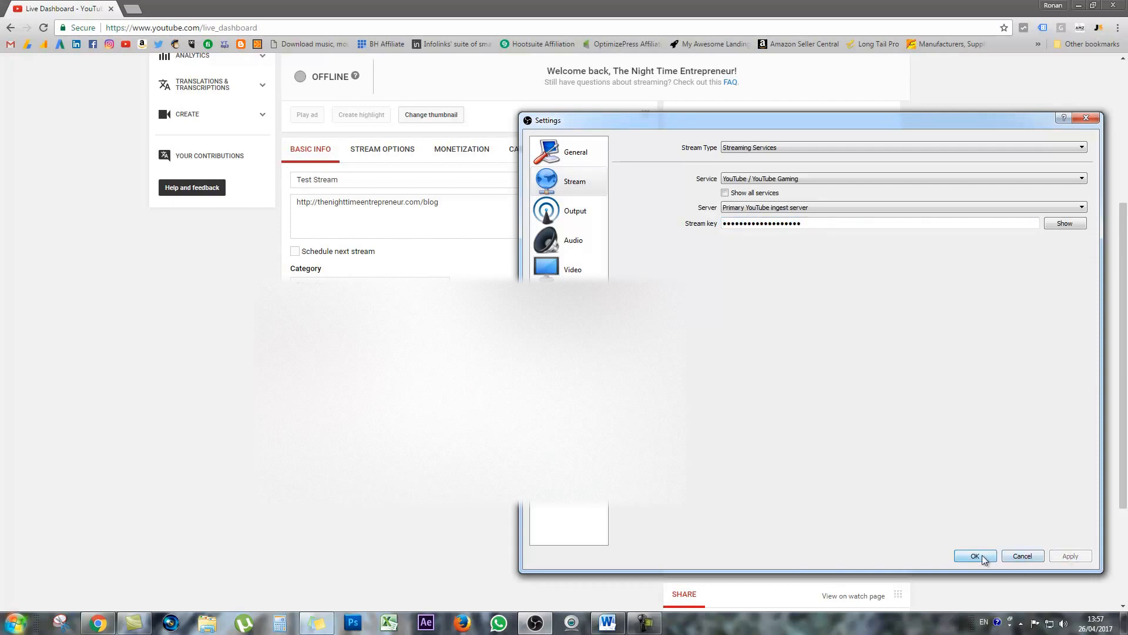
pyautogui.click(975, 556)
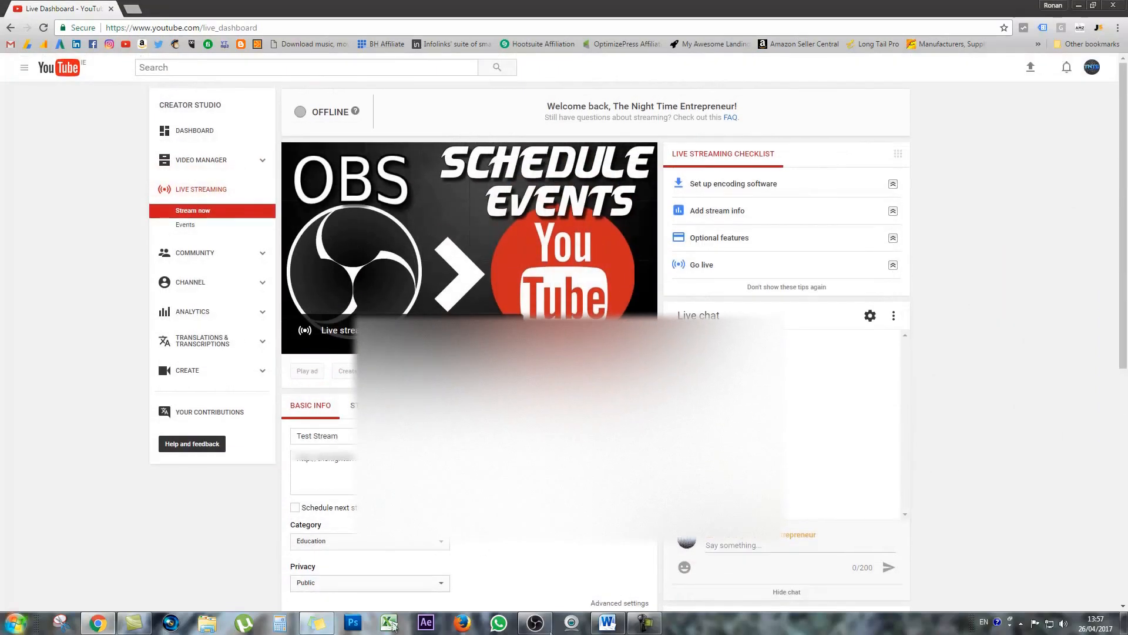
# - Start a short test broadcast from OBS to YouTube, then stop it after about 35 seconds
pyautogui.click(534, 622)
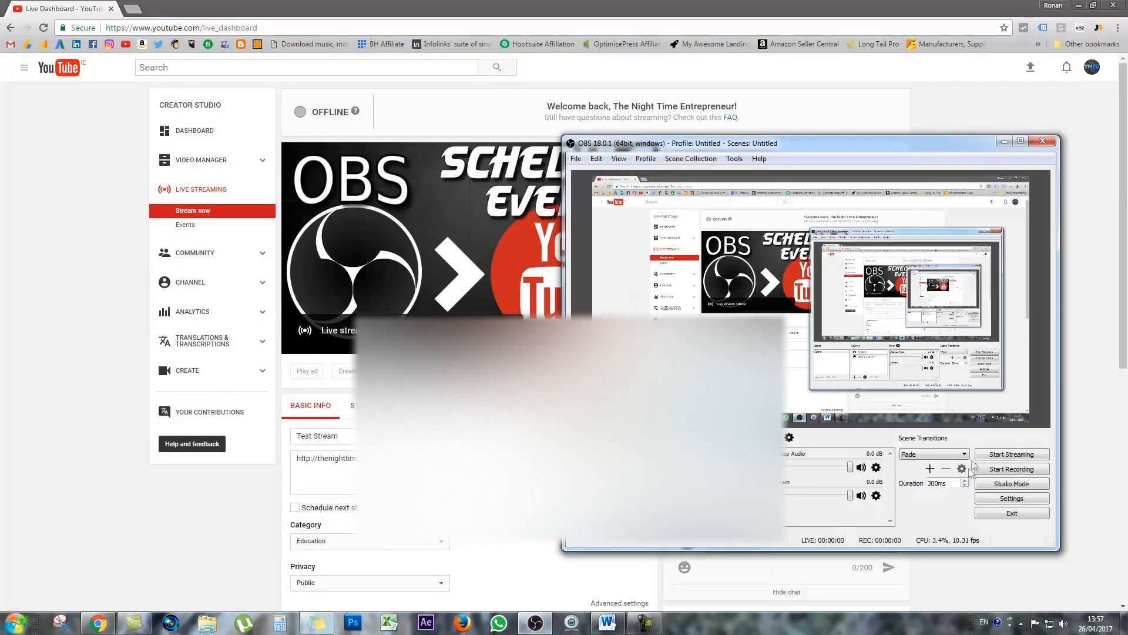
pyautogui.click(1011, 454)
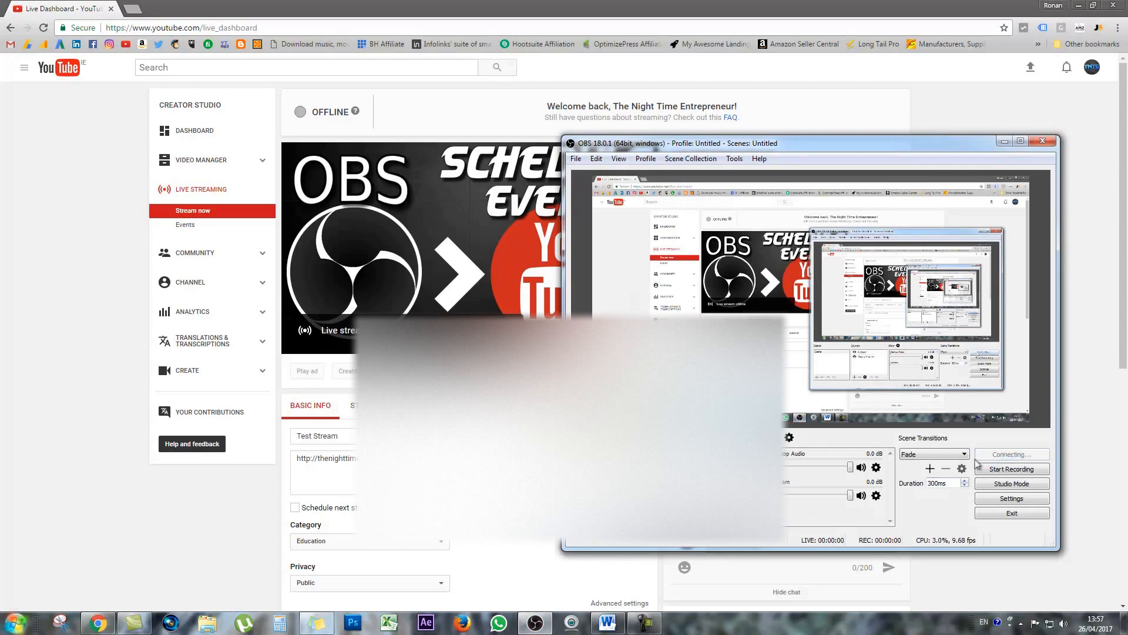
pyautogui.click(1010, 454)
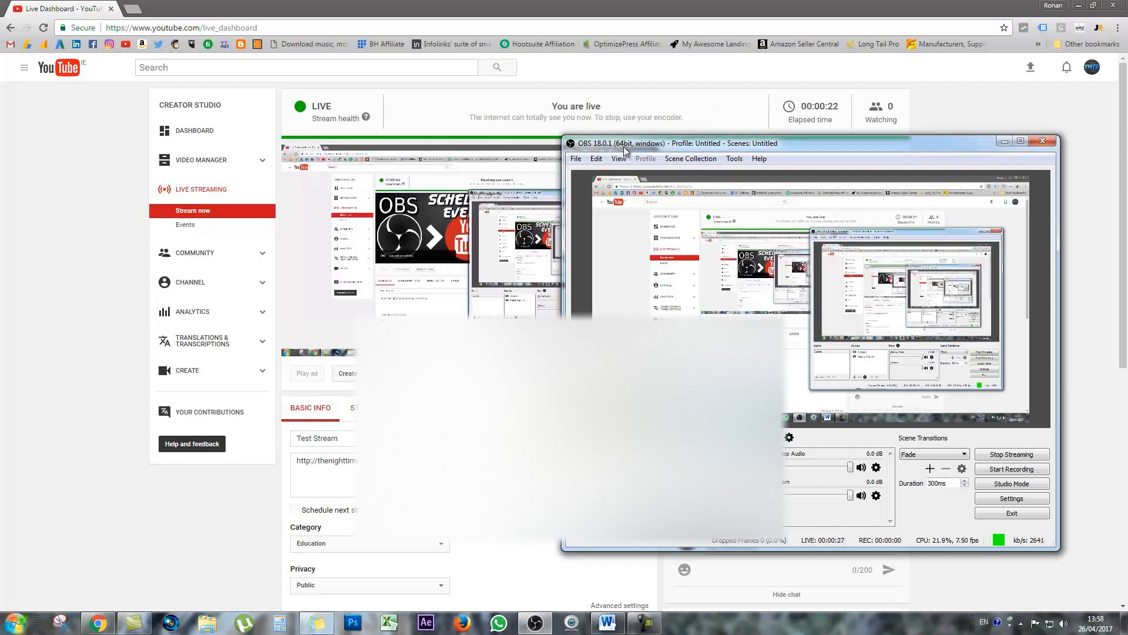
pyautogui.click(1010, 454)
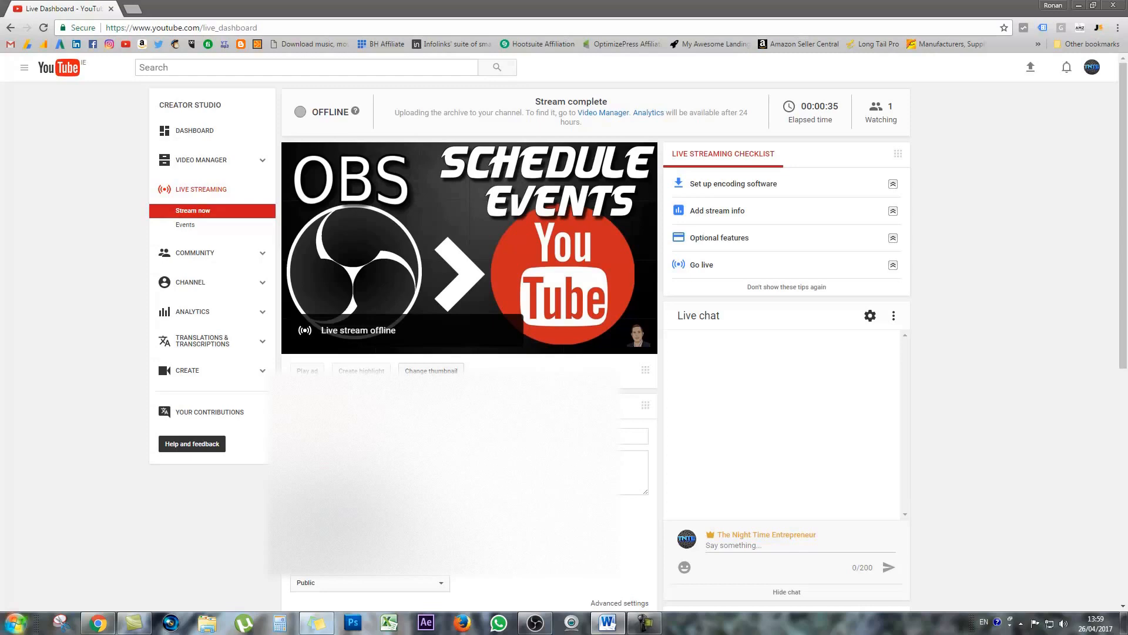
pyautogui.moveTo(322, 91)
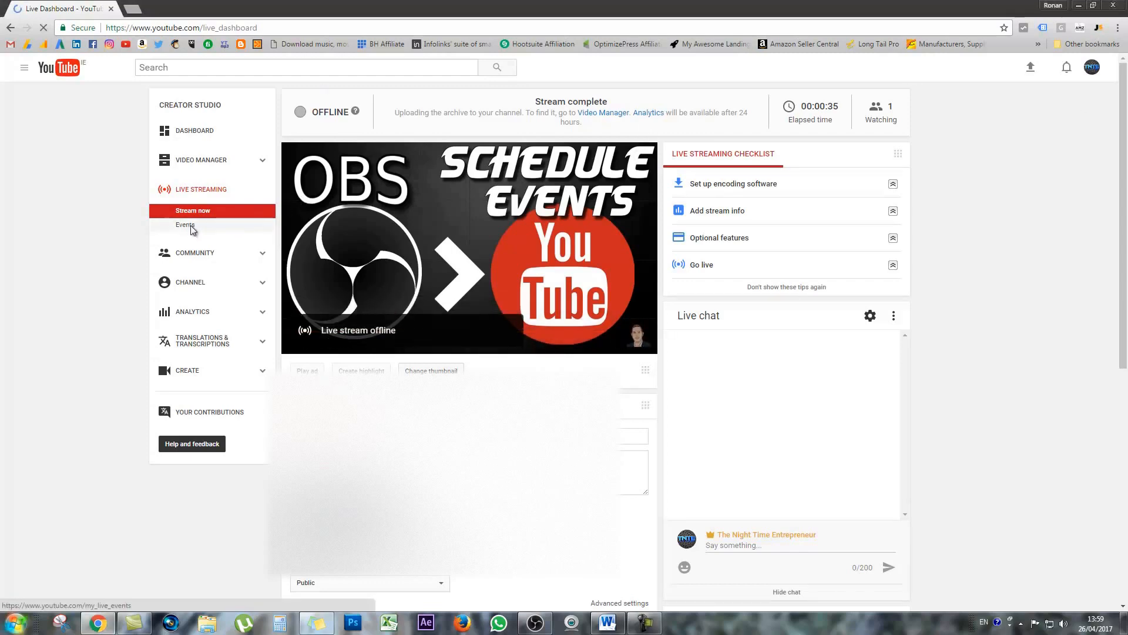
# - Go to the Live Streaming Events list and start scheduling a new event
pyautogui.click(185, 224)
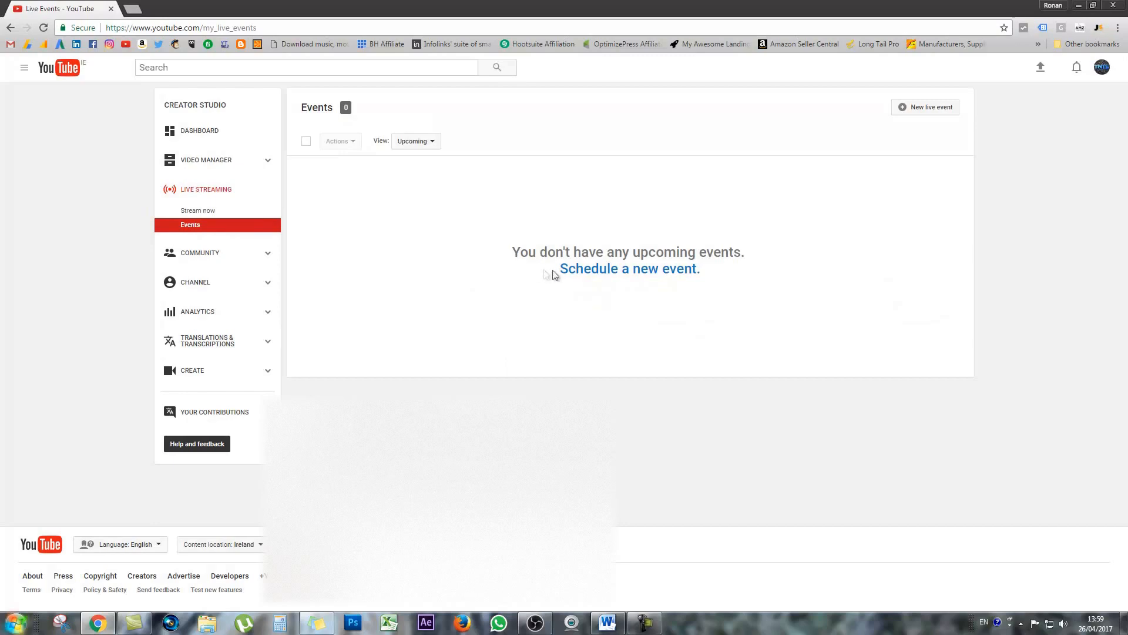
pyautogui.click(629, 268)
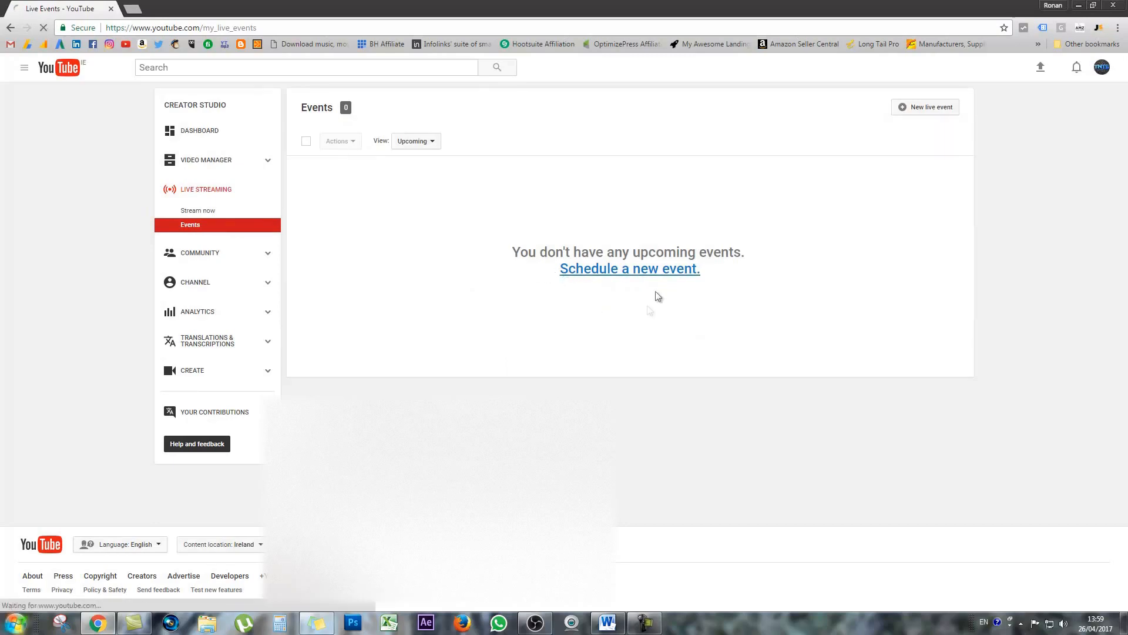
pyautogui.click(629, 268)
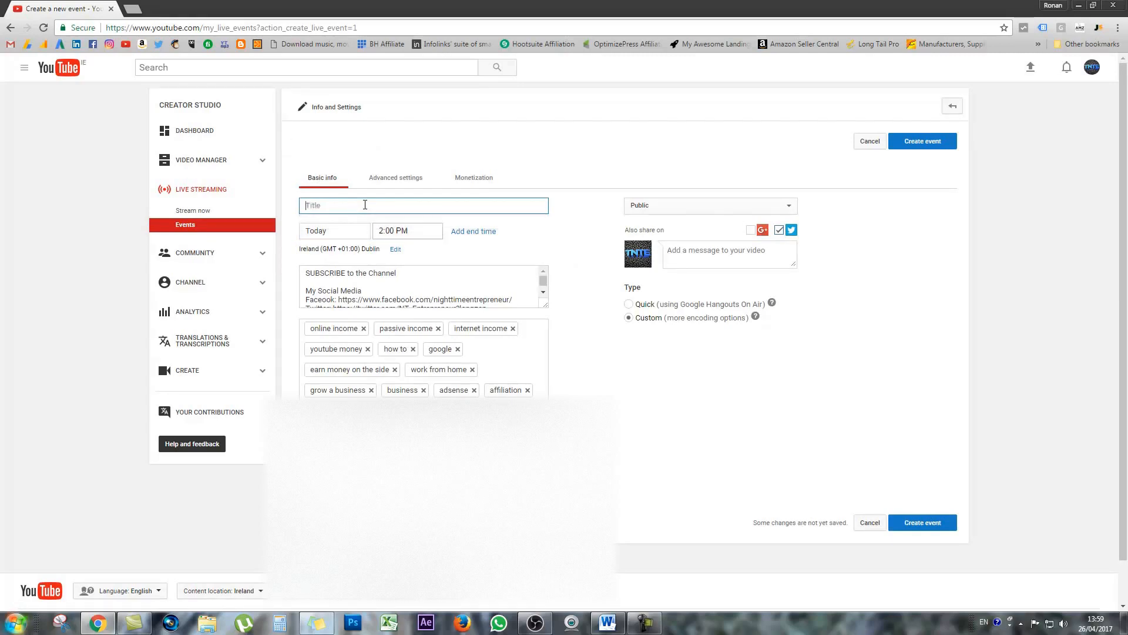
# - Title the event 'Test Event', set the start time to Today 11:00pm and choose Custom type
pyautogui.write('Test Even')
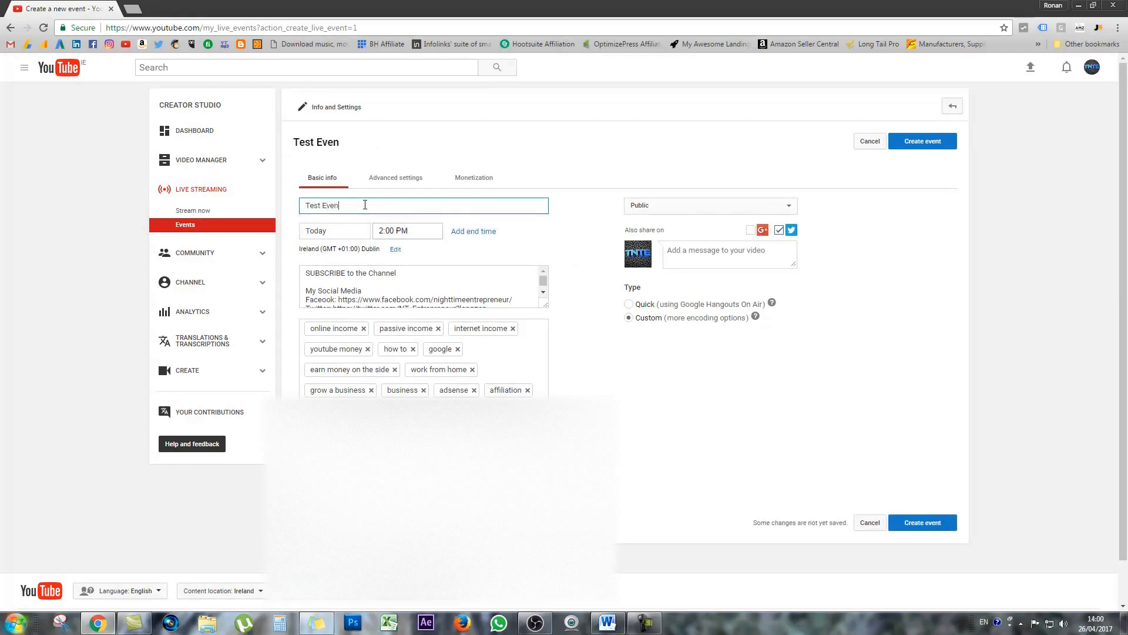
pyautogui.click(408, 230)
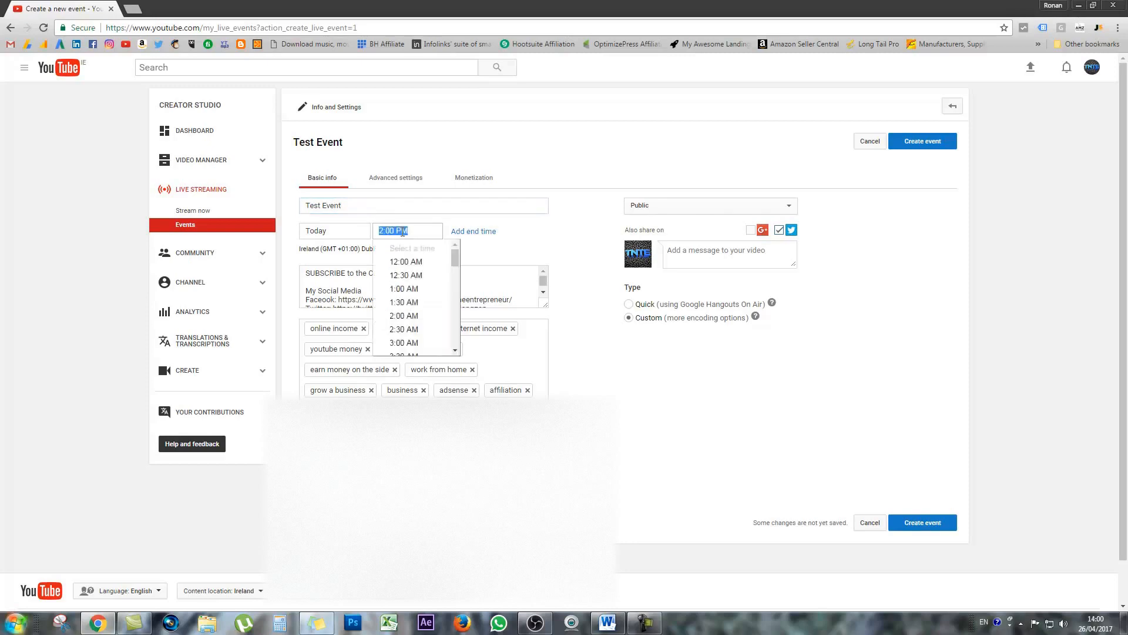
pyautogui.scroll(-3)
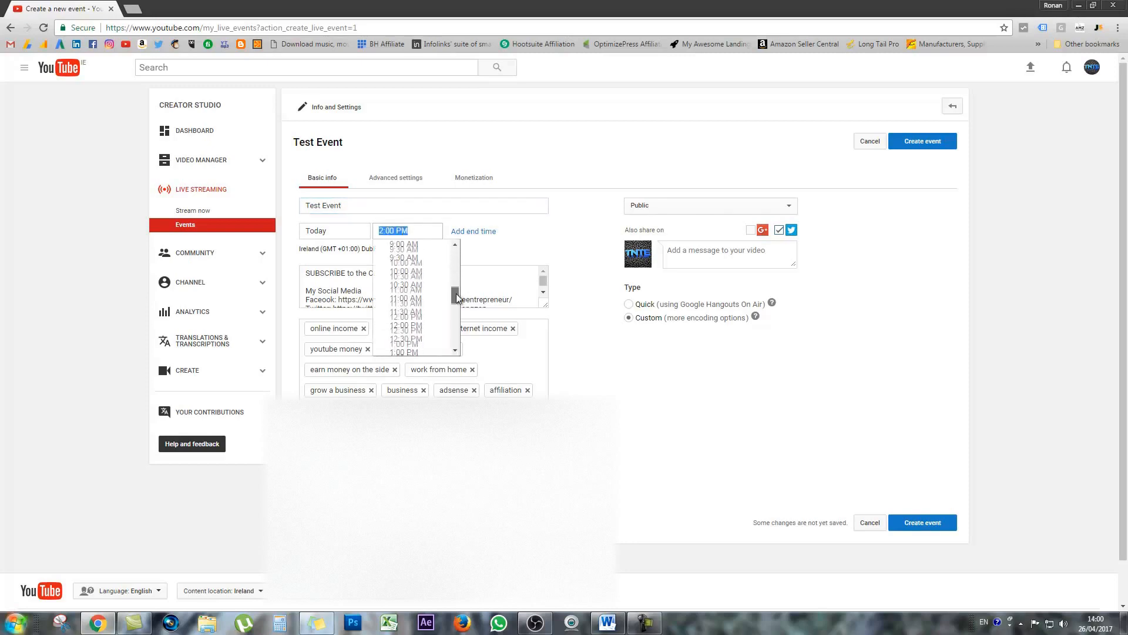
pyautogui.scroll(-3)
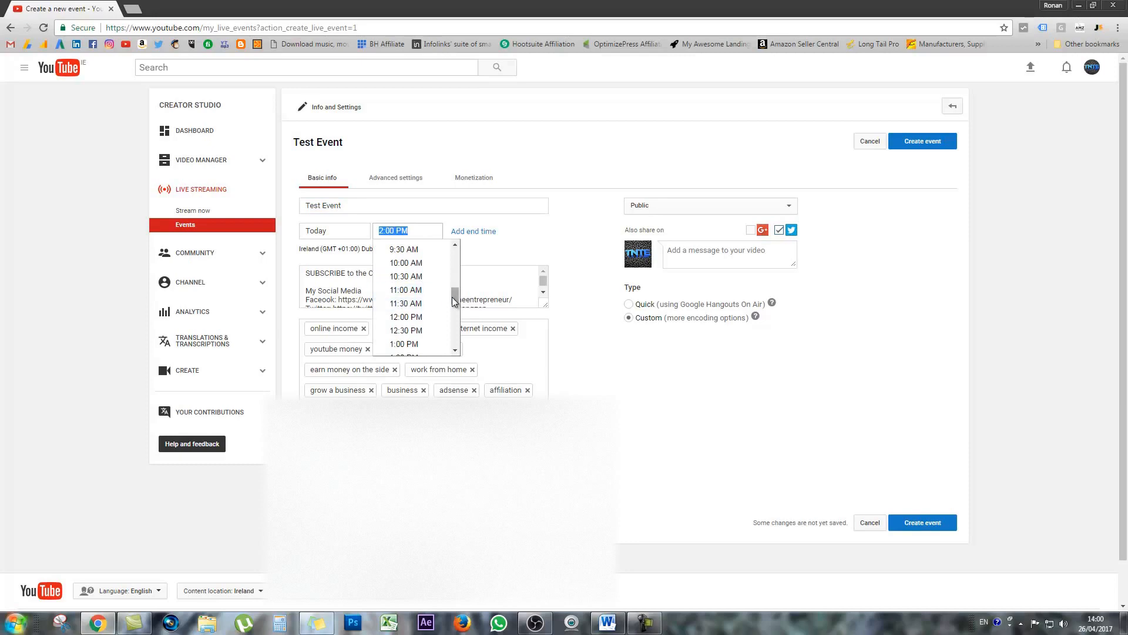
pyautogui.scroll(-3)
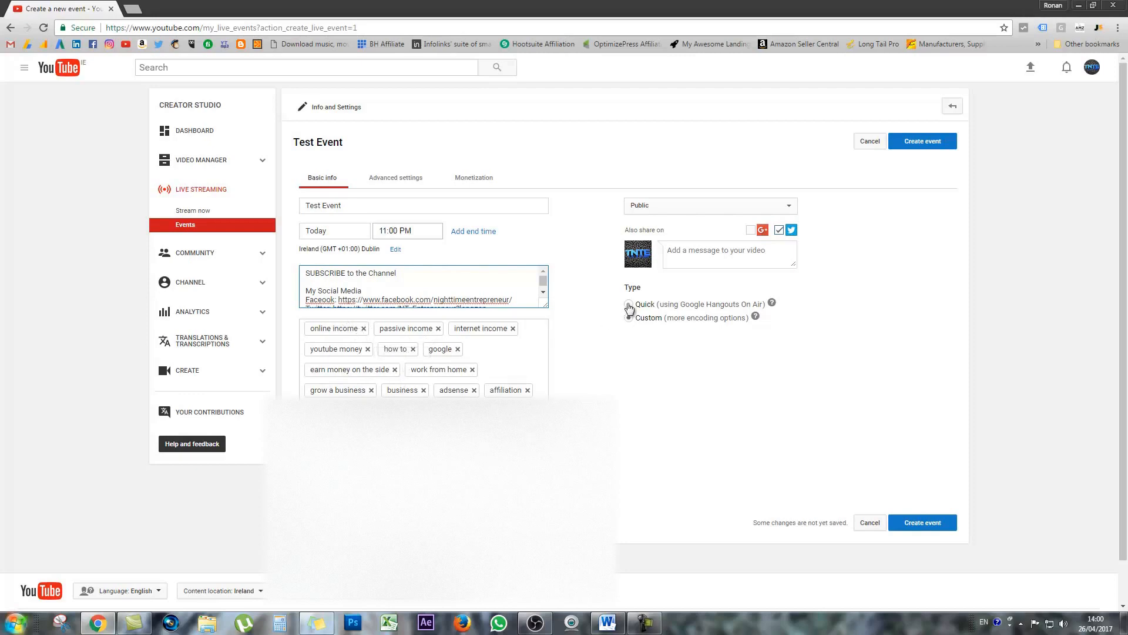
pyautogui.click(627, 303)
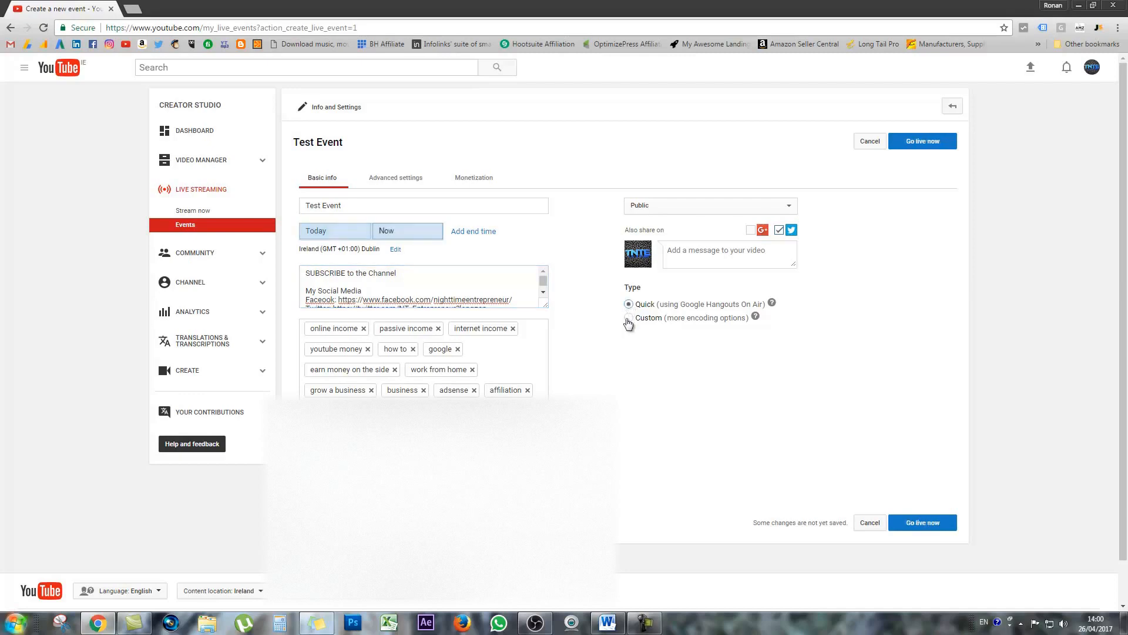
pyautogui.click(627, 318)
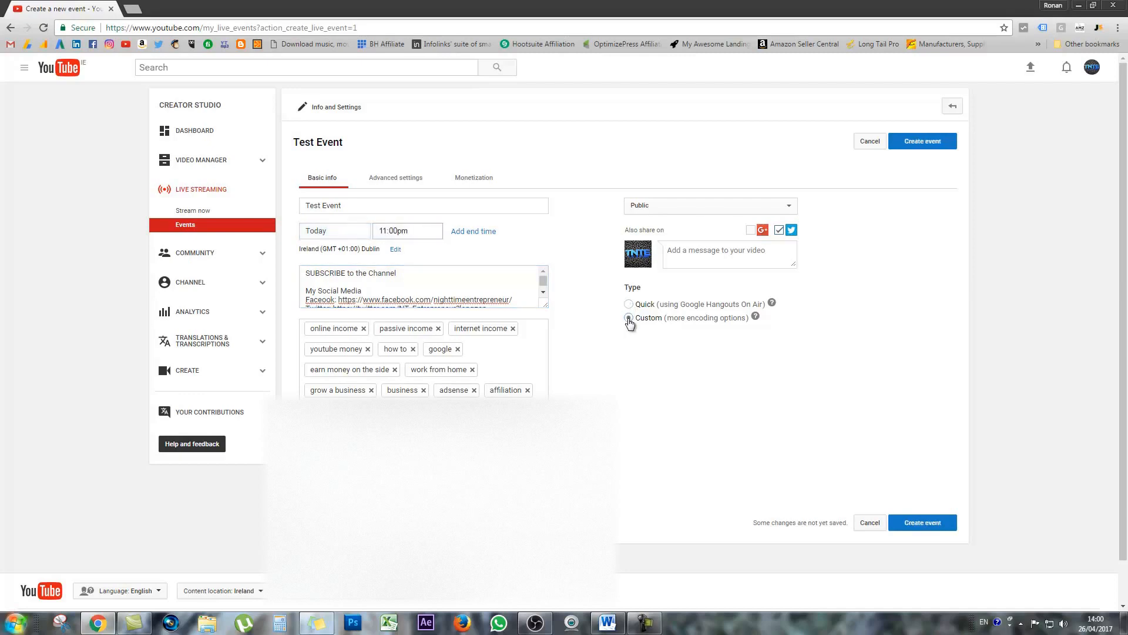
pyautogui.click(628, 317)
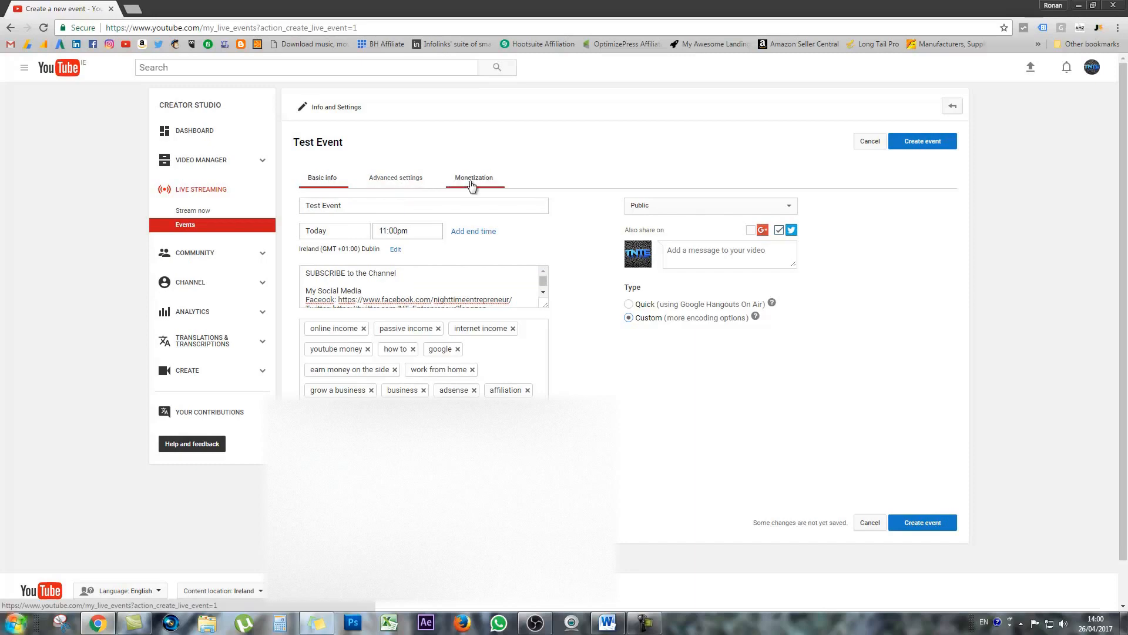
pyautogui.click(474, 178)
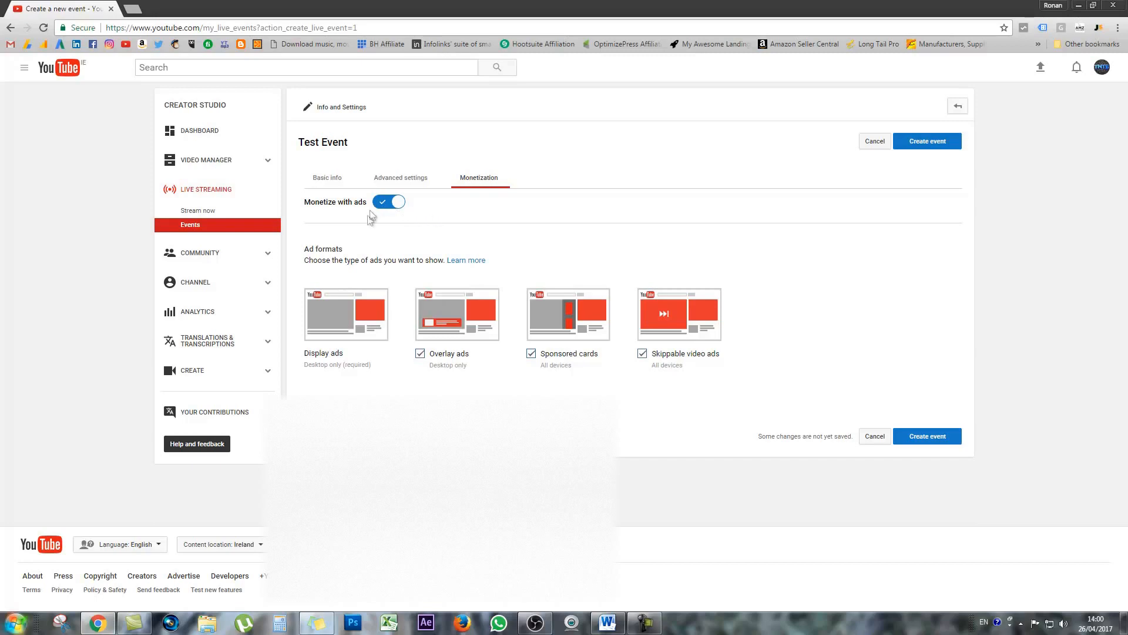
pyautogui.moveTo(411, 214)
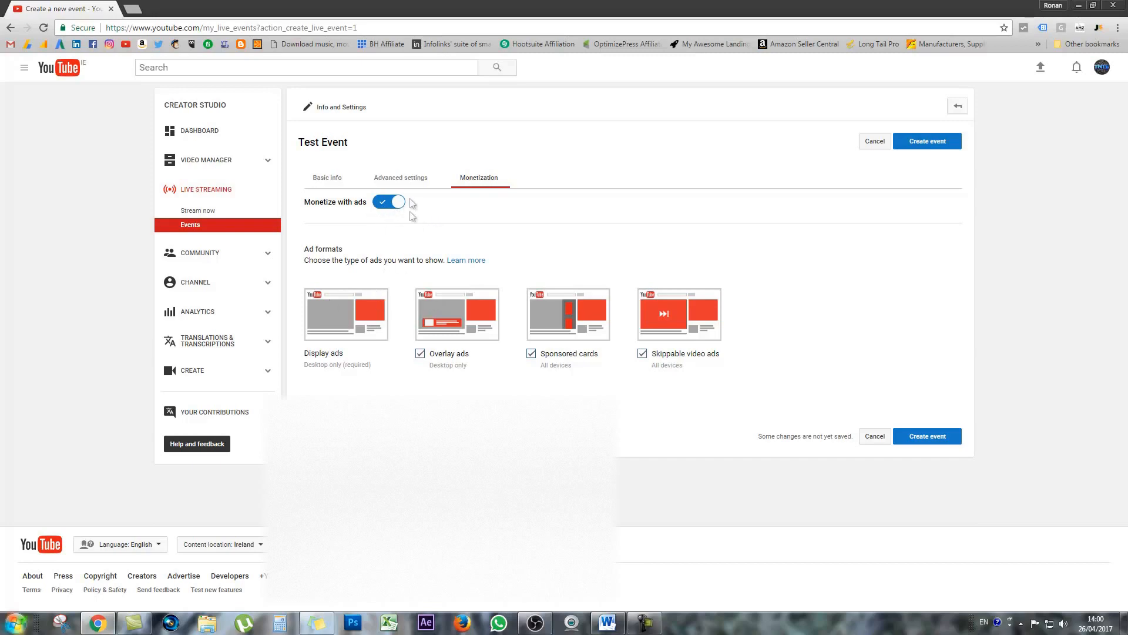
pyautogui.click(397, 177)
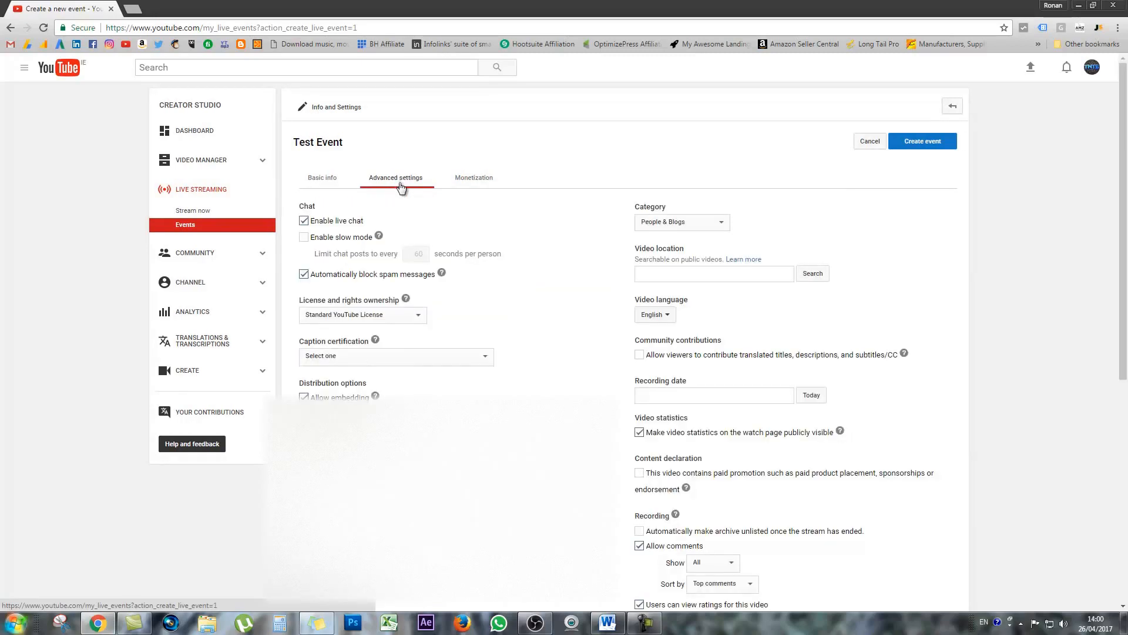
pyautogui.moveTo(324, 229)
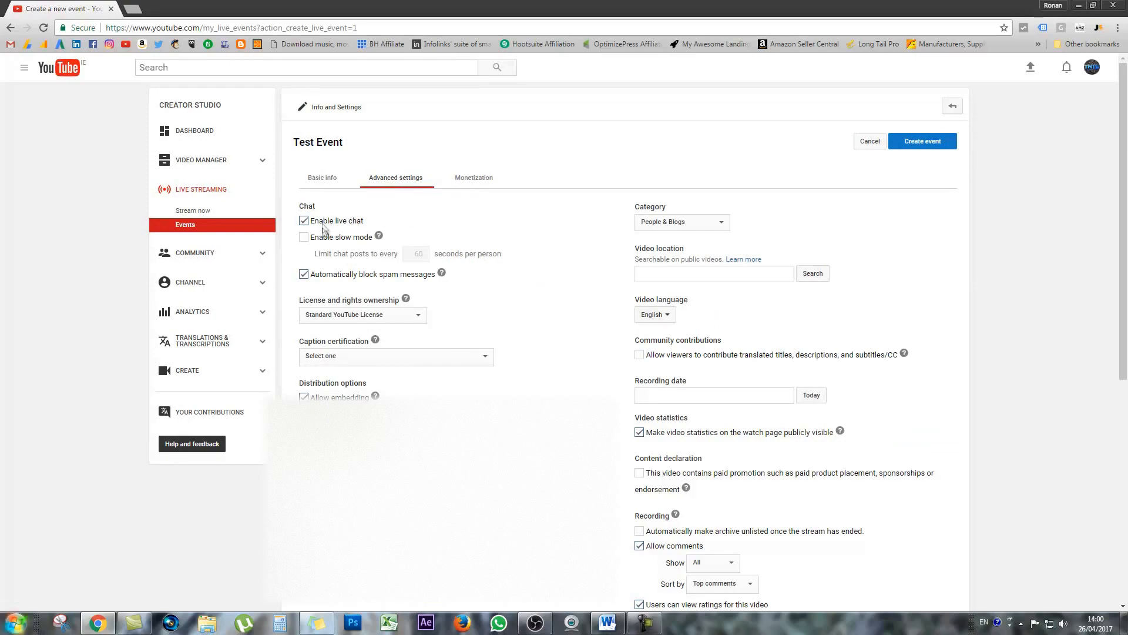
pyautogui.scroll(-3)
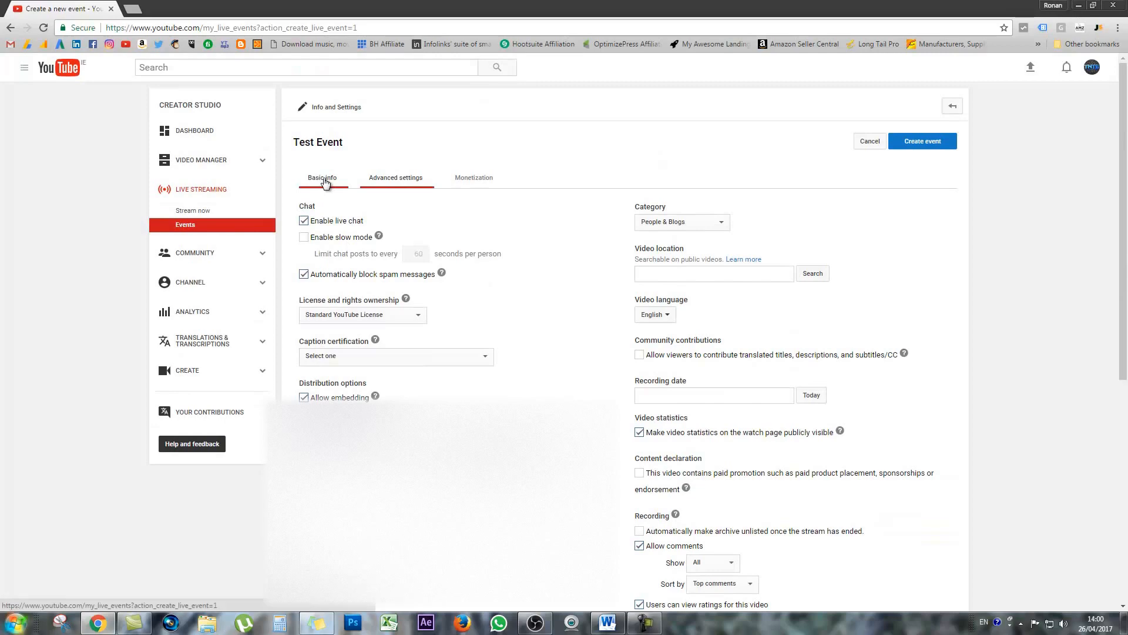
pyautogui.click(322, 178)
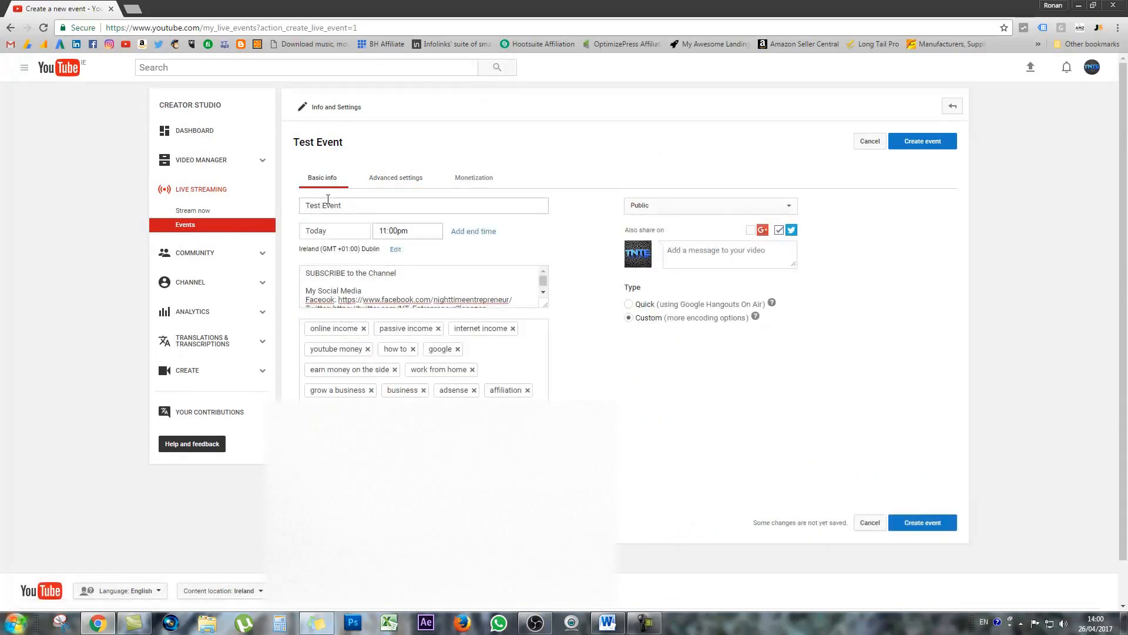
pyautogui.moveTo(922, 140)
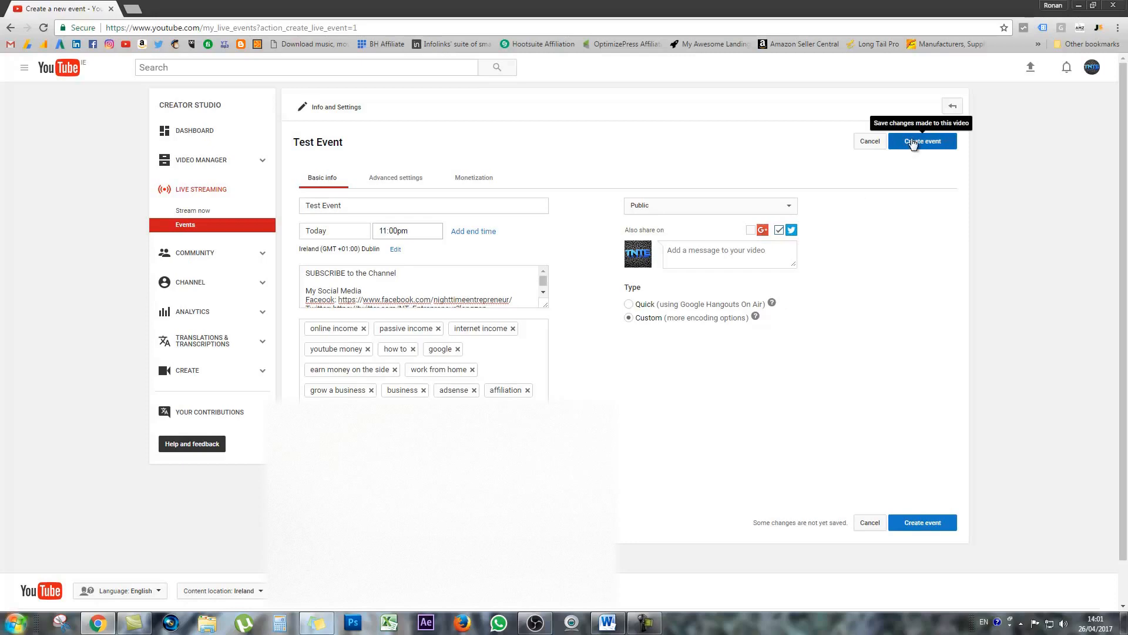
# - Create the scheduled event and begin browsing for a thumbnail image
pyautogui.click(922, 140)
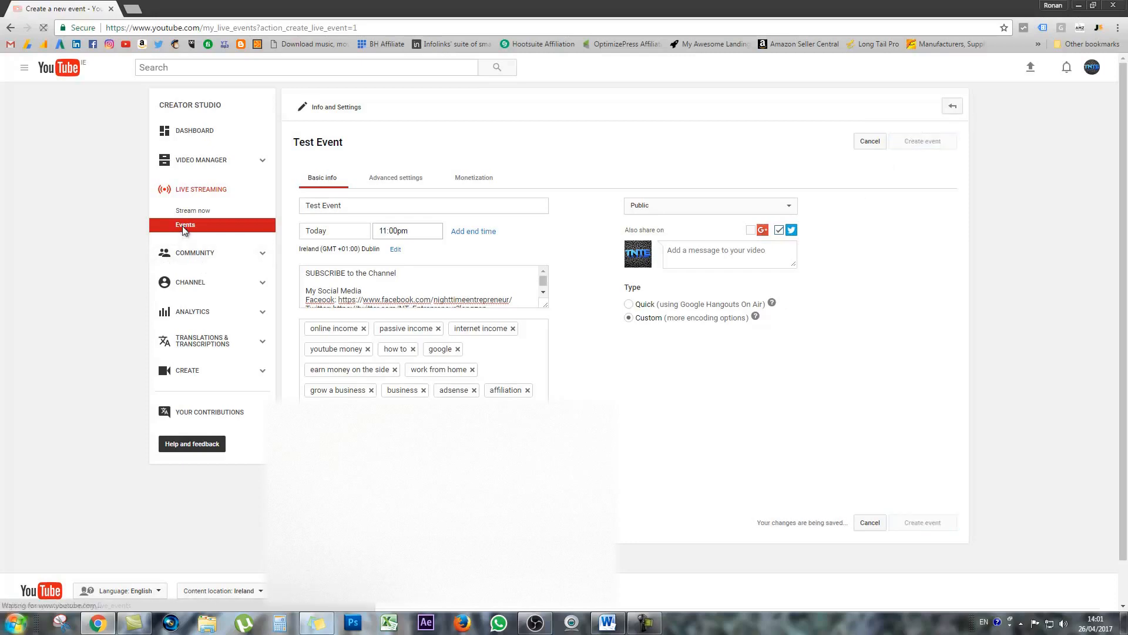
pyautogui.click(922, 140)
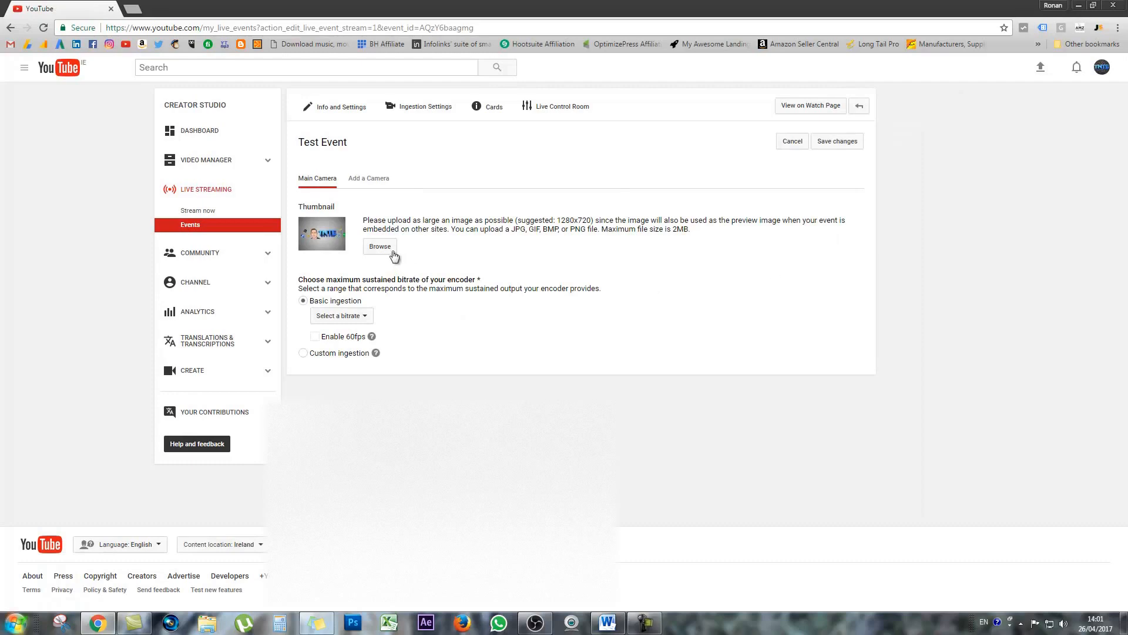
pyautogui.moveTo(379, 246)
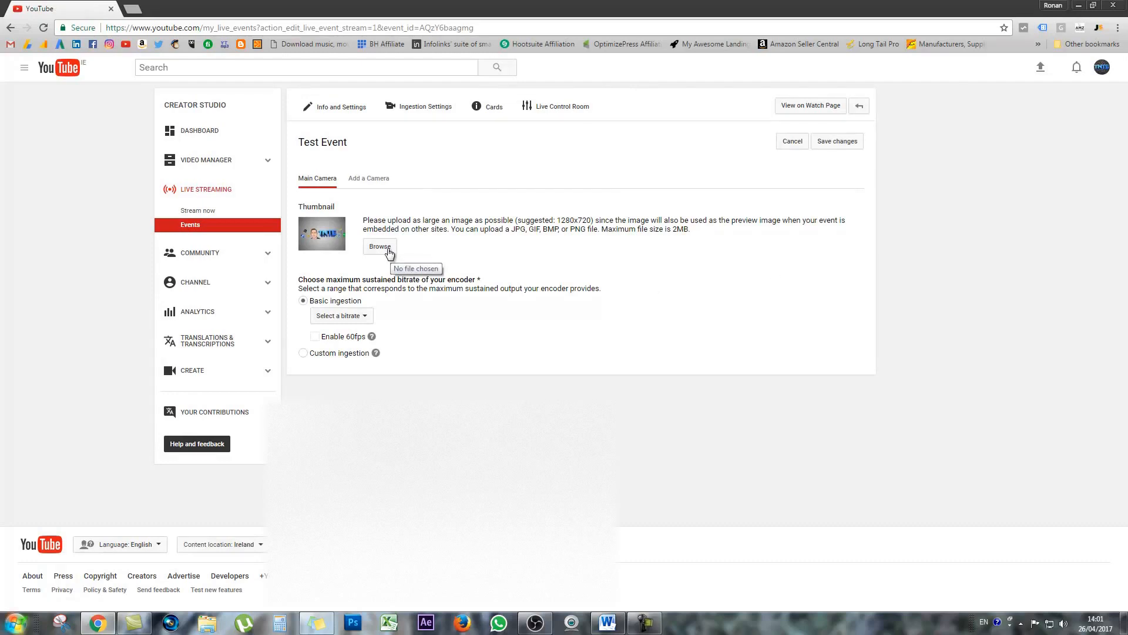
pyautogui.click(380, 246)
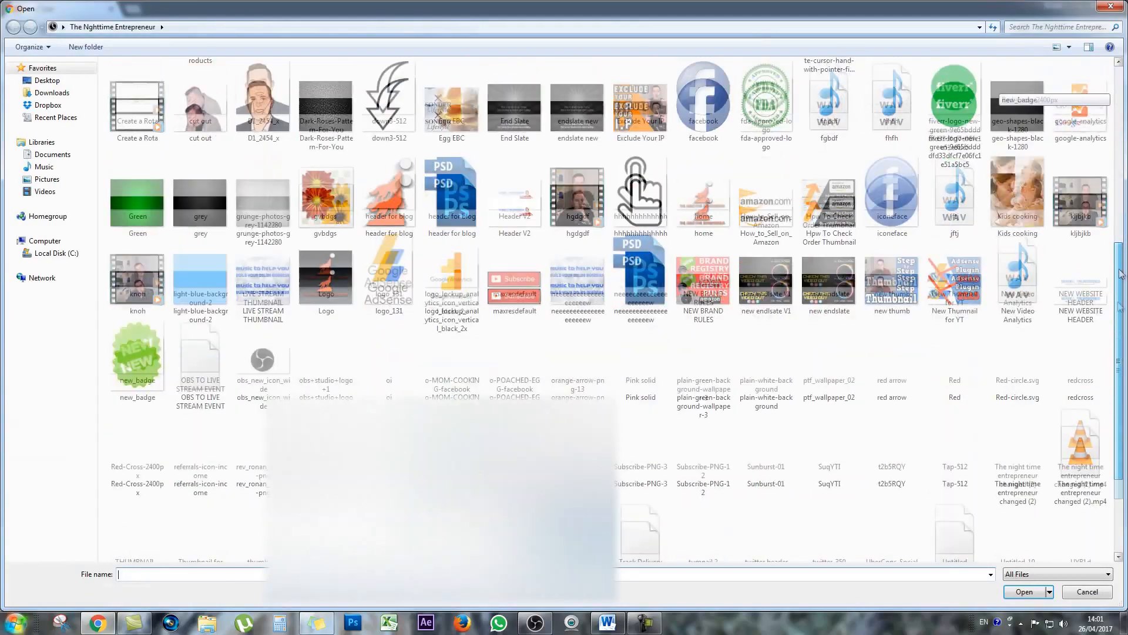
# - Pick the OBS 'Schedule Events' graphic as the event thumbnail
pyautogui.scroll(-3)
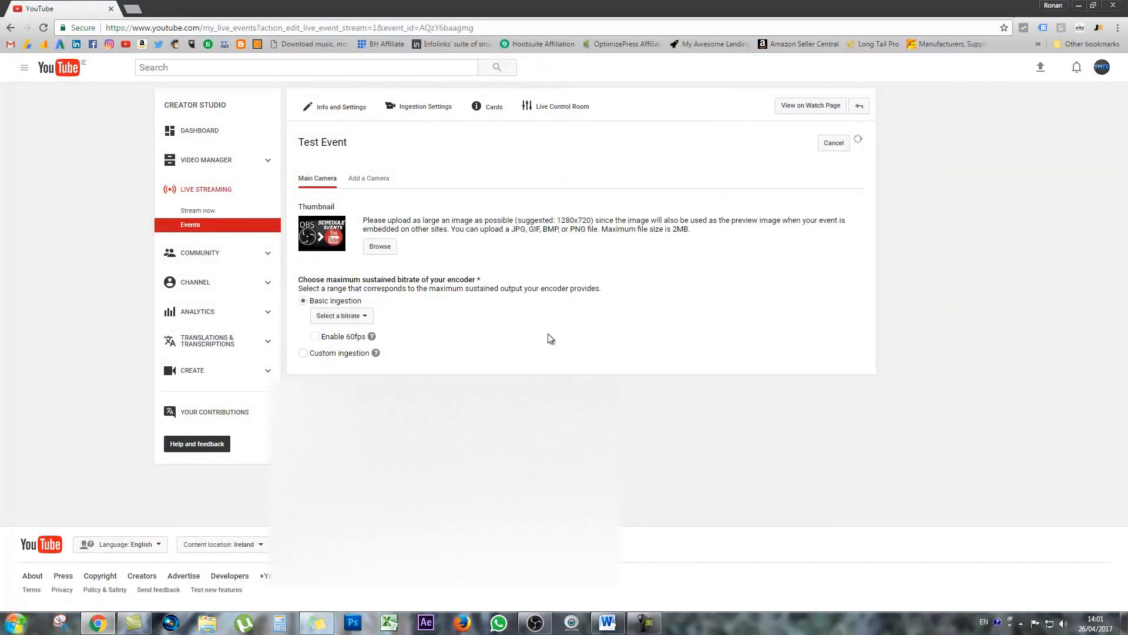
pyautogui.moveTo(418, 324)
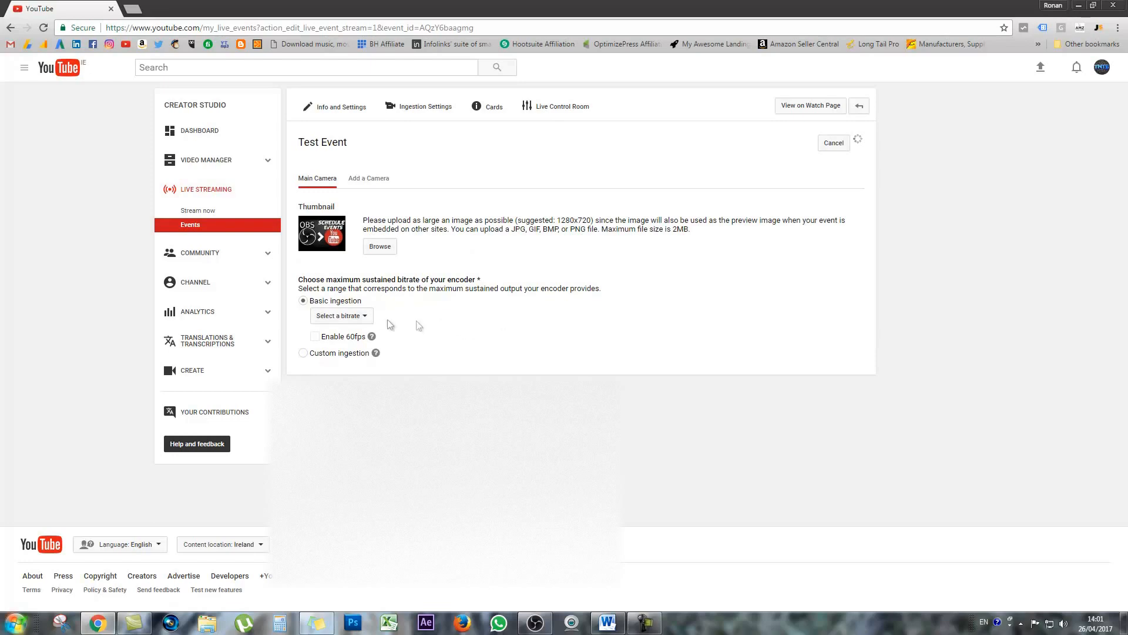
pyautogui.moveTo(341, 315)
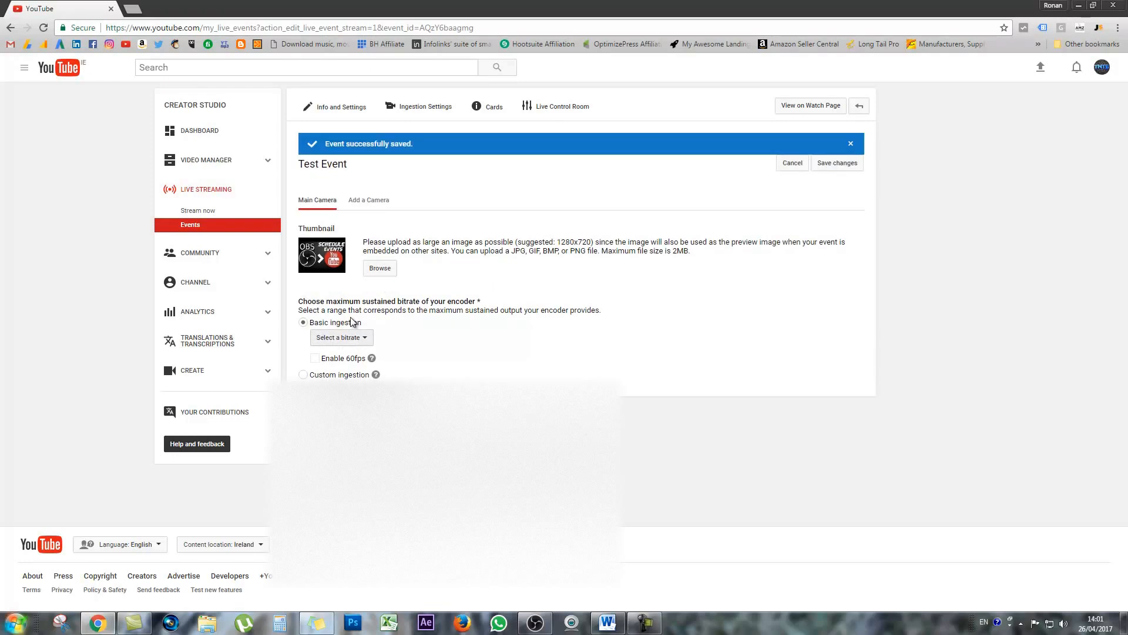
# - Choose the 1500–4000 Kbps (720p) bitrate range for basic ingestion
pyautogui.click(341, 337)
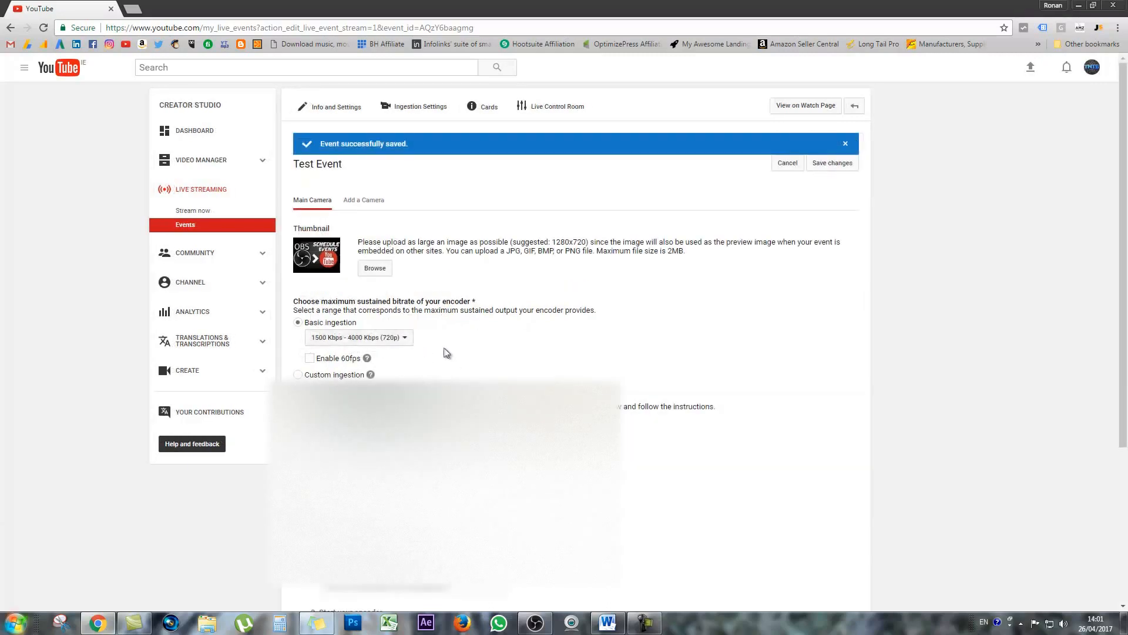
pyautogui.moveTo(480, 360)
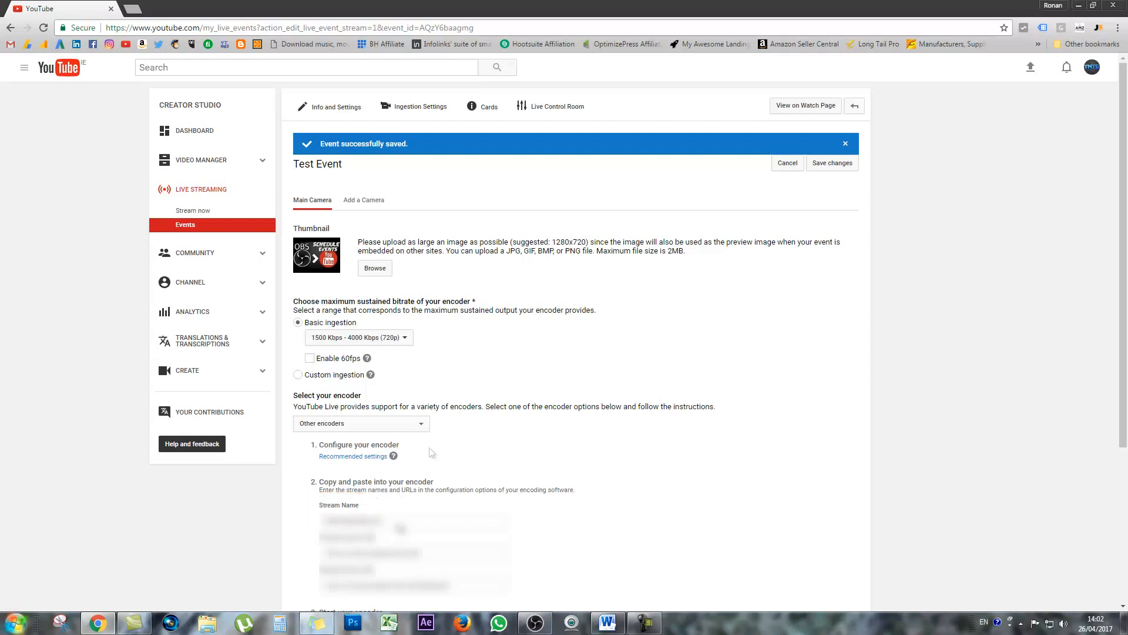
# - Recheck OBS stream settings with the event's stream key and primary ingest server, then return to Events
pyautogui.click(534, 621)
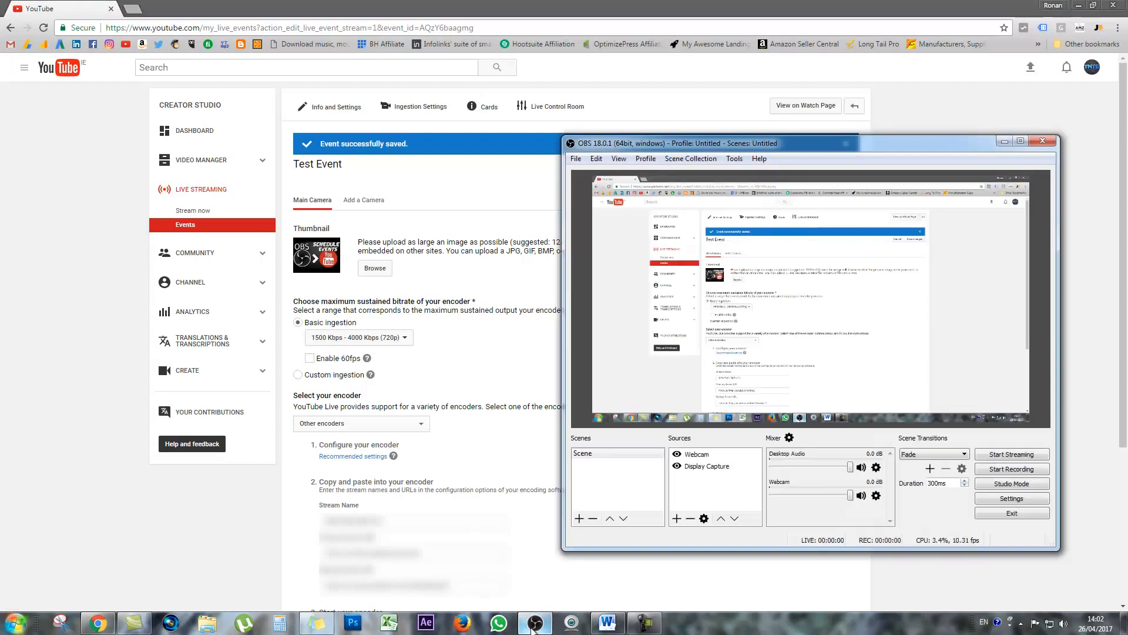
pyautogui.click(576, 158)
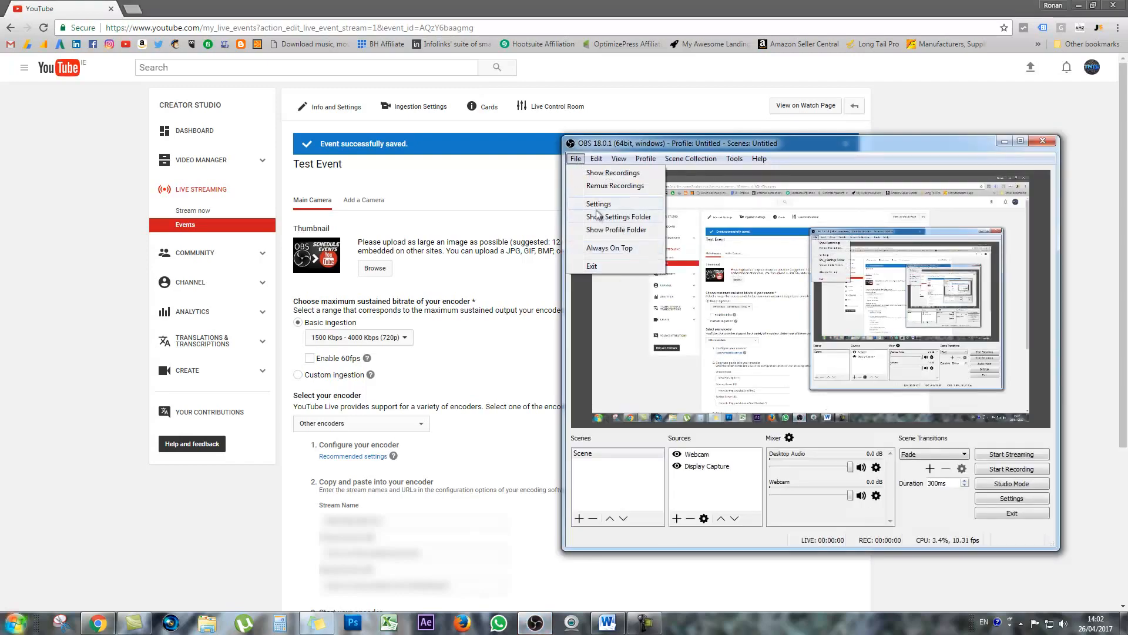
pyautogui.click(598, 203)
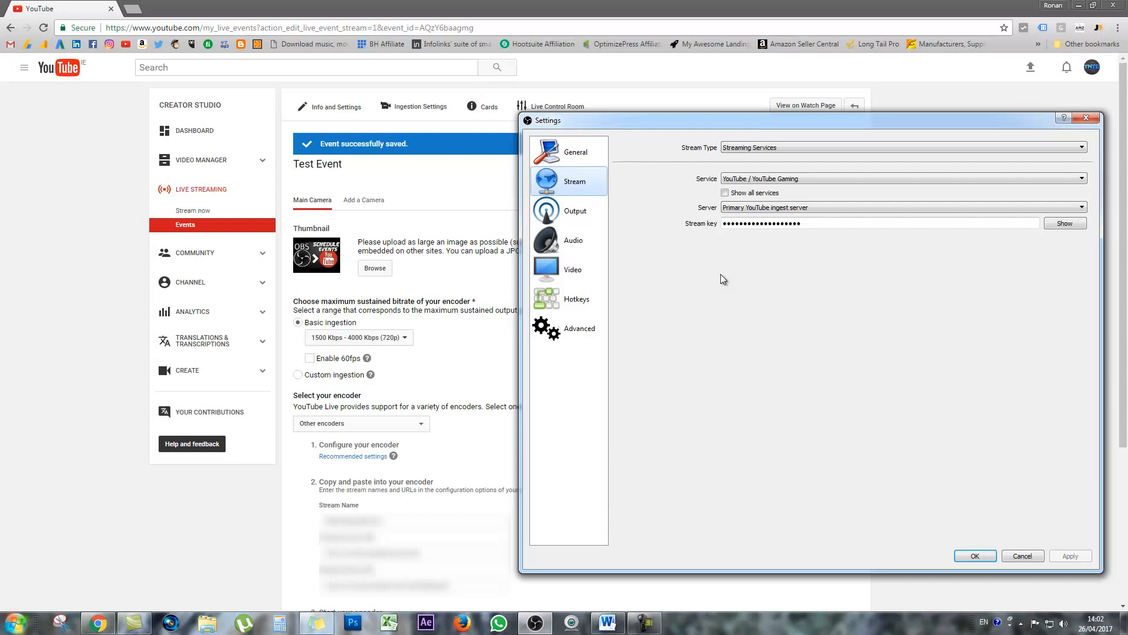
pyautogui.moveTo(302, 544)
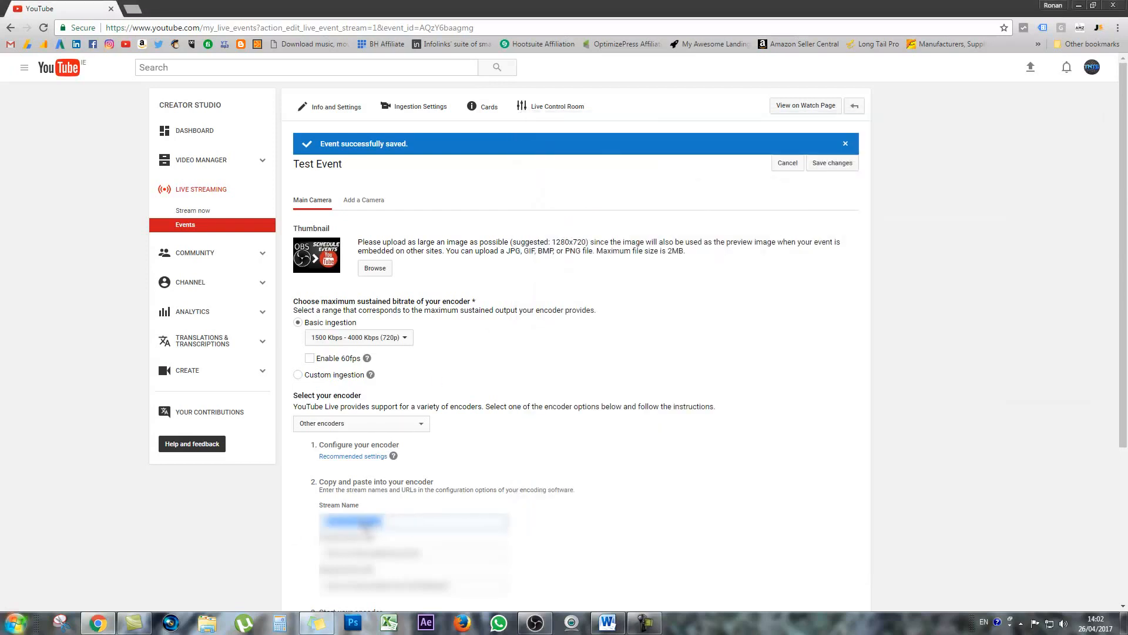
pyautogui.moveTo(534, 573)
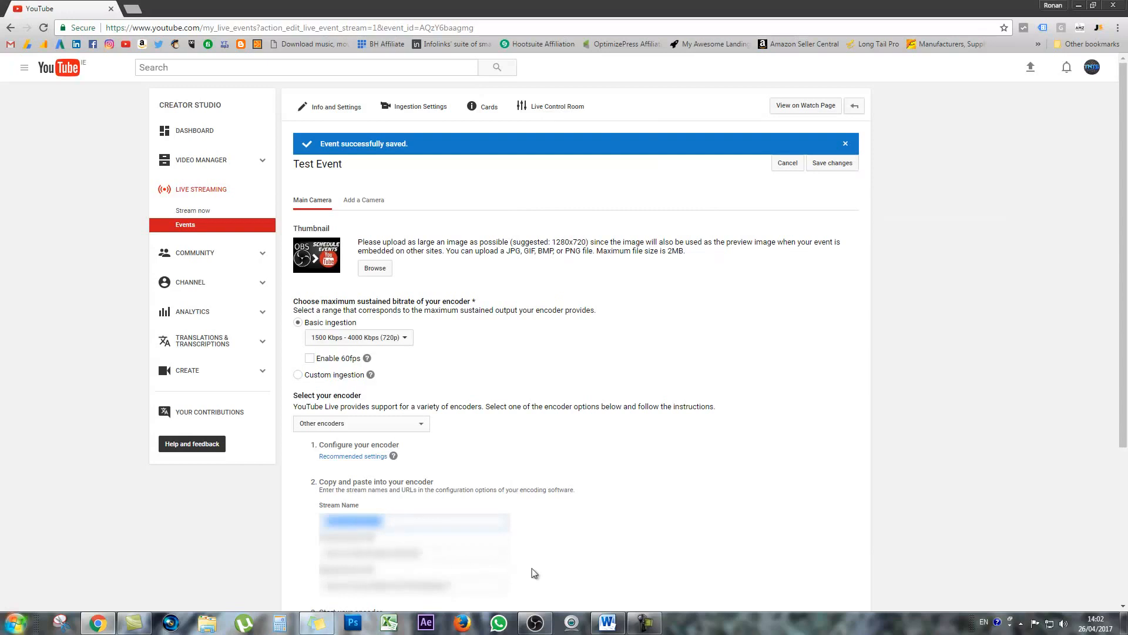
pyautogui.click(536, 623)
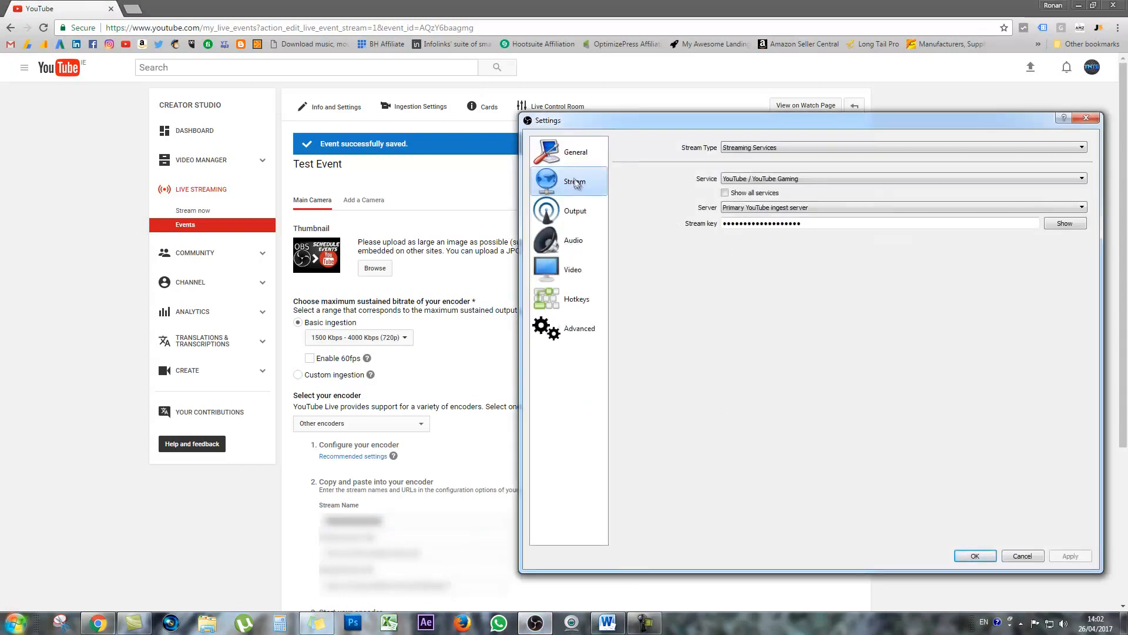
pyautogui.click(761, 223)
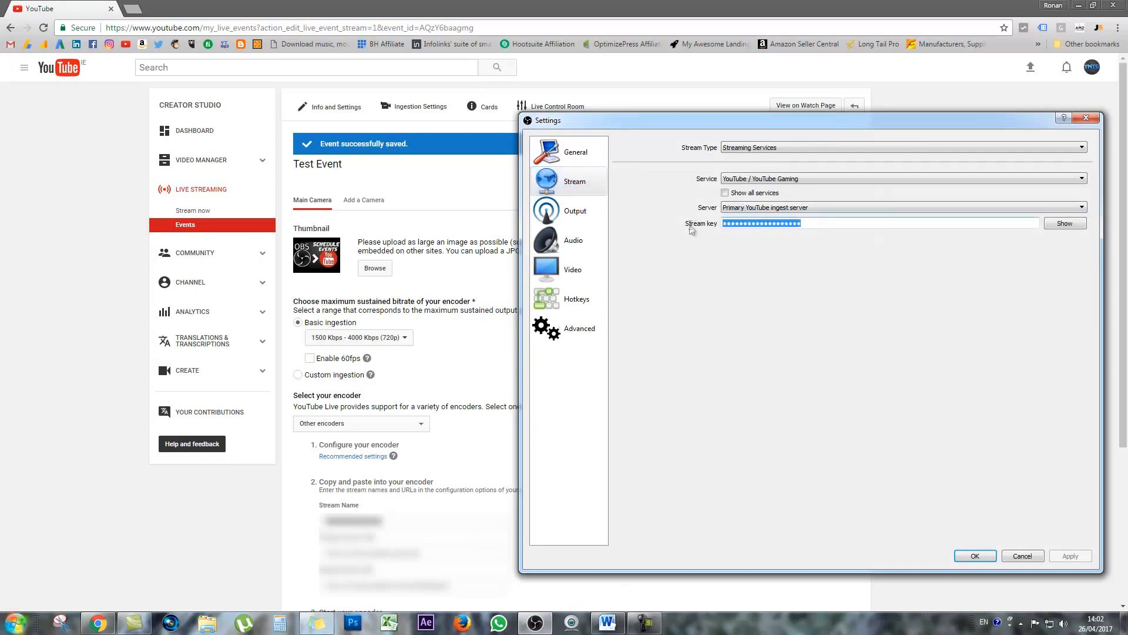
pyautogui.click(1070, 556)
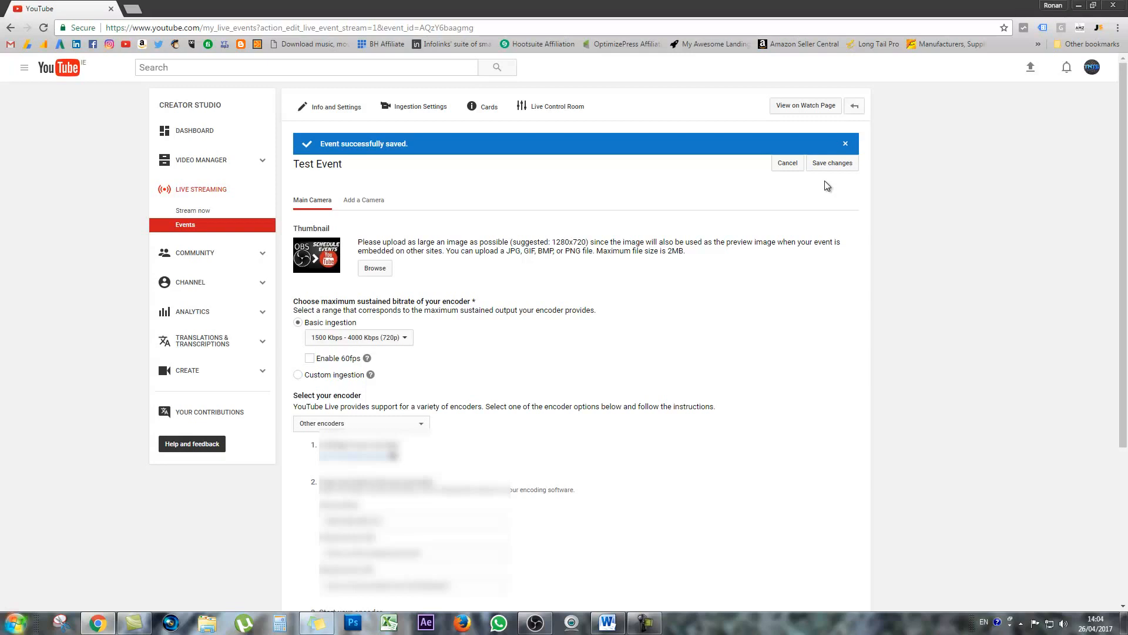
pyautogui.click(185, 224)
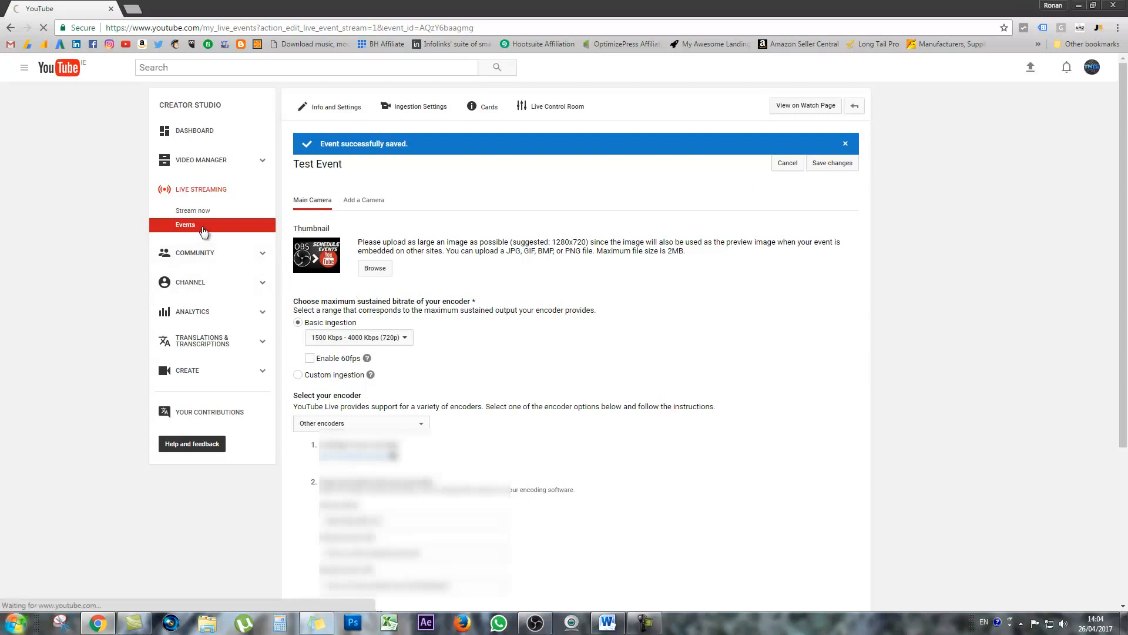
# - Enter Test Event's Live Control Room and bring OBS forward
pyautogui.click(185, 224)
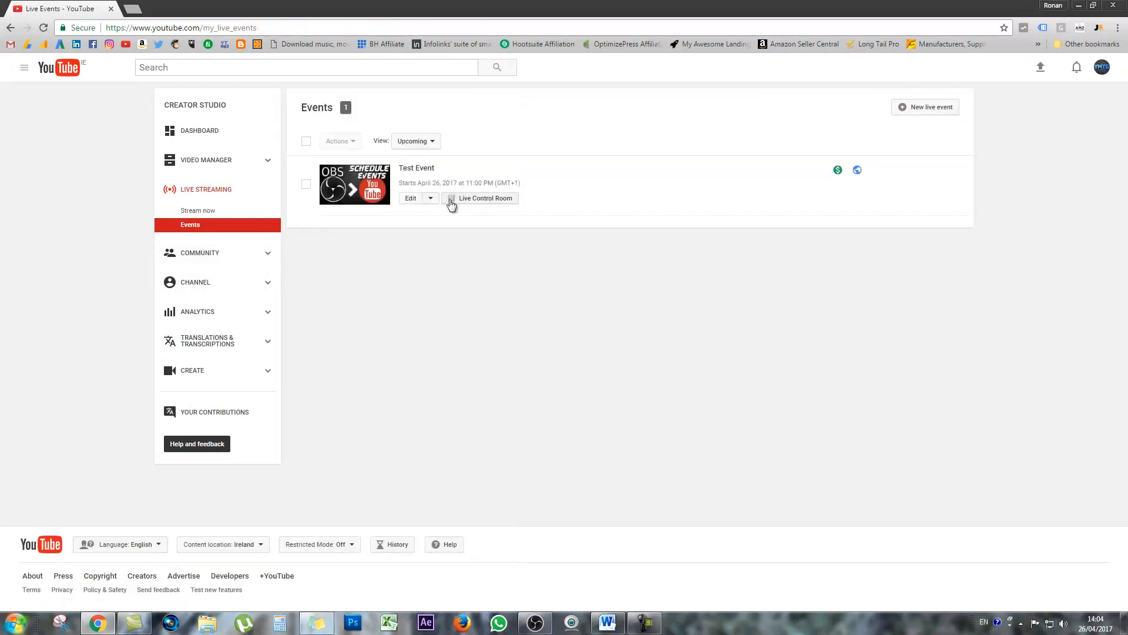
pyautogui.moveTo(464, 202)
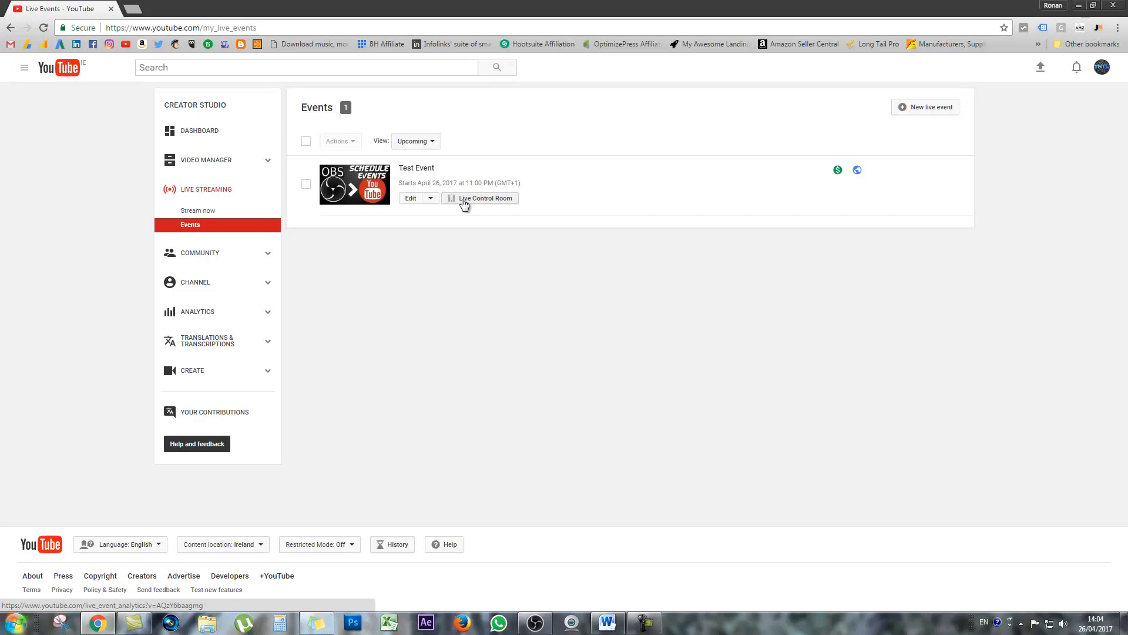
pyautogui.click(486, 198)
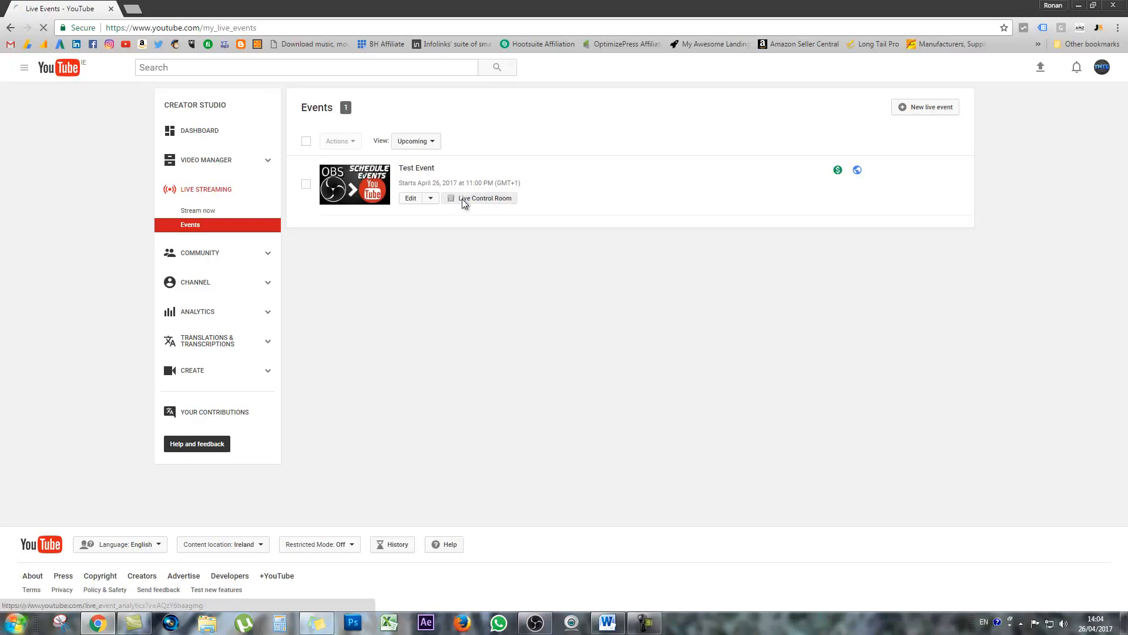
pyautogui.click(485, 197)
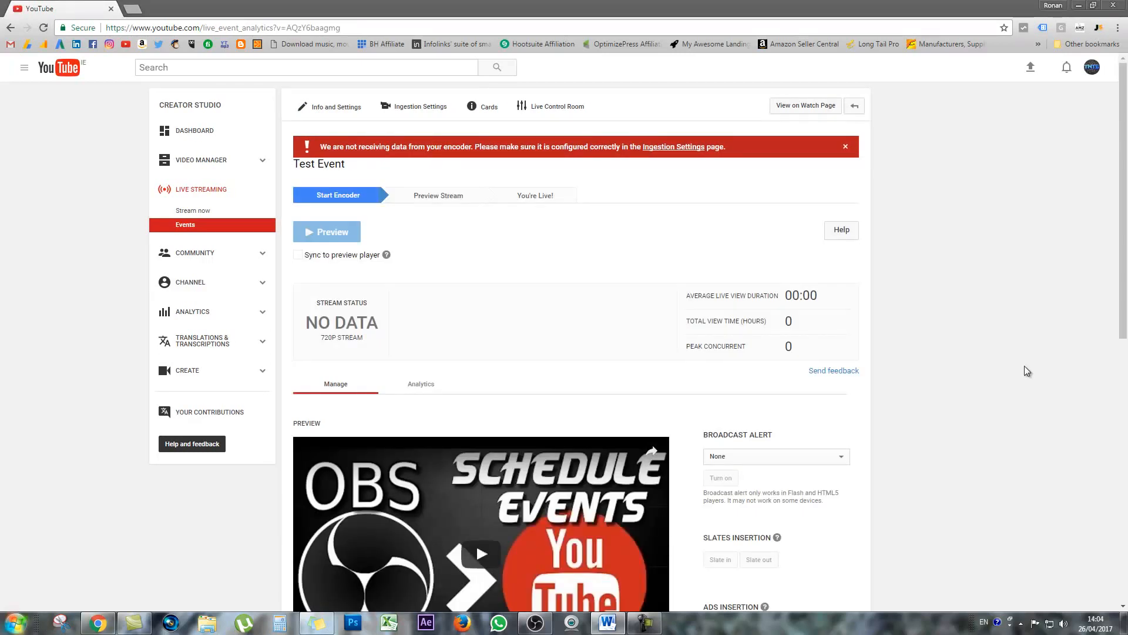
pyautogui.moveTo(1024, 369)
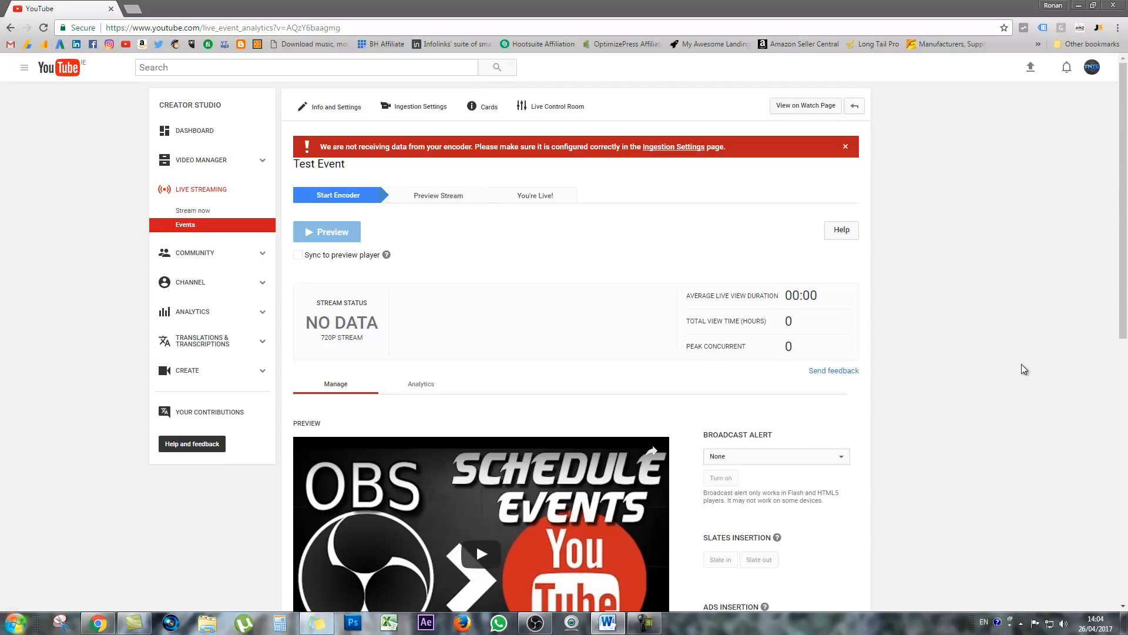
pyautogui.click(535, 621)
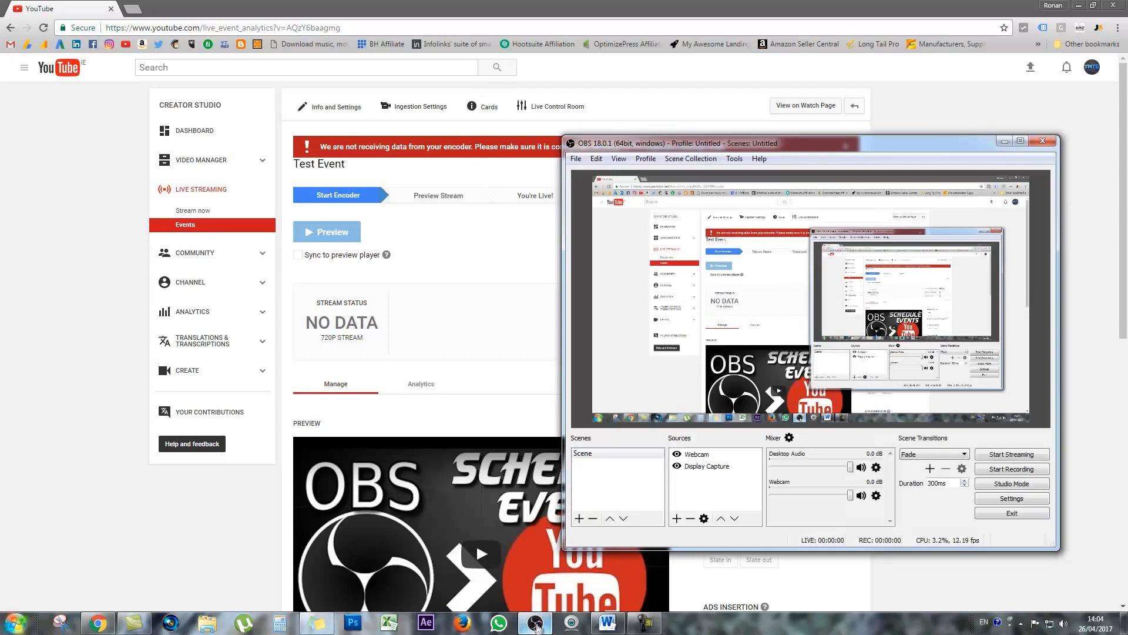
# - Start streaming from OBS so Test Event reports GOOD stream health at 720p
pyautogui.click(1011, 453)
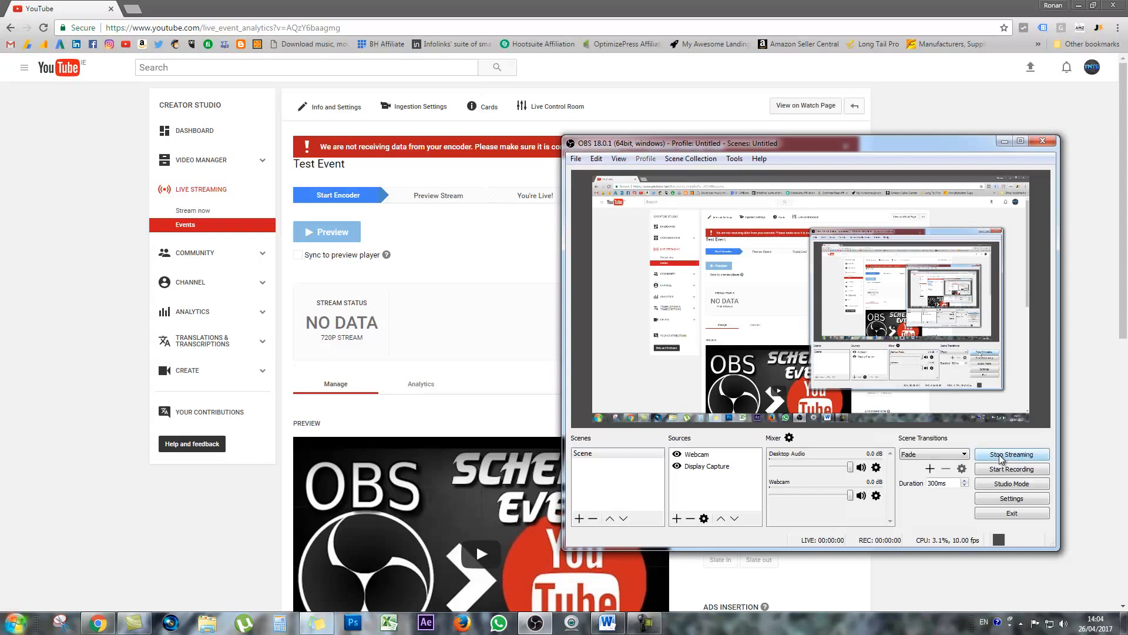
pyautogui.click(1012, 454)
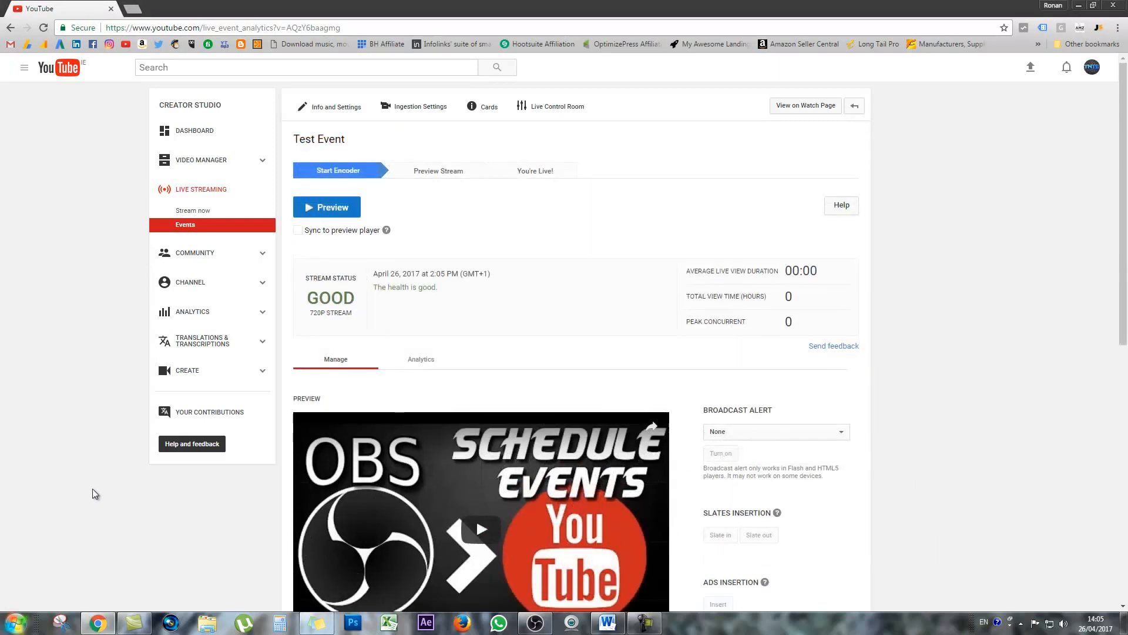
pyautogui.scroll(-3)
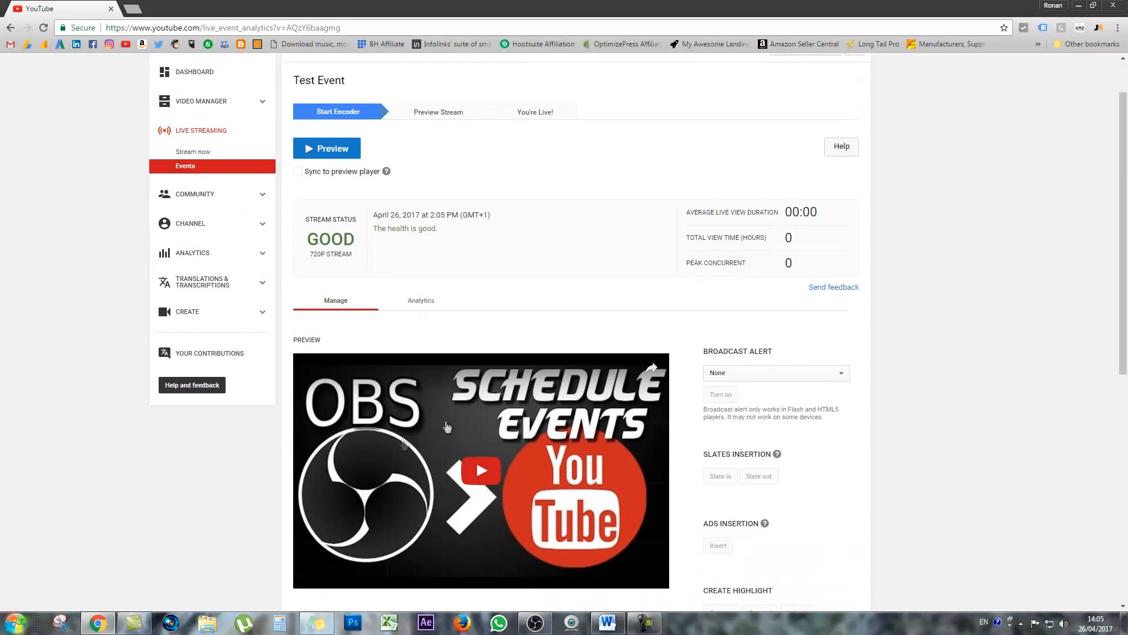
pyautogui.scroll(-3)
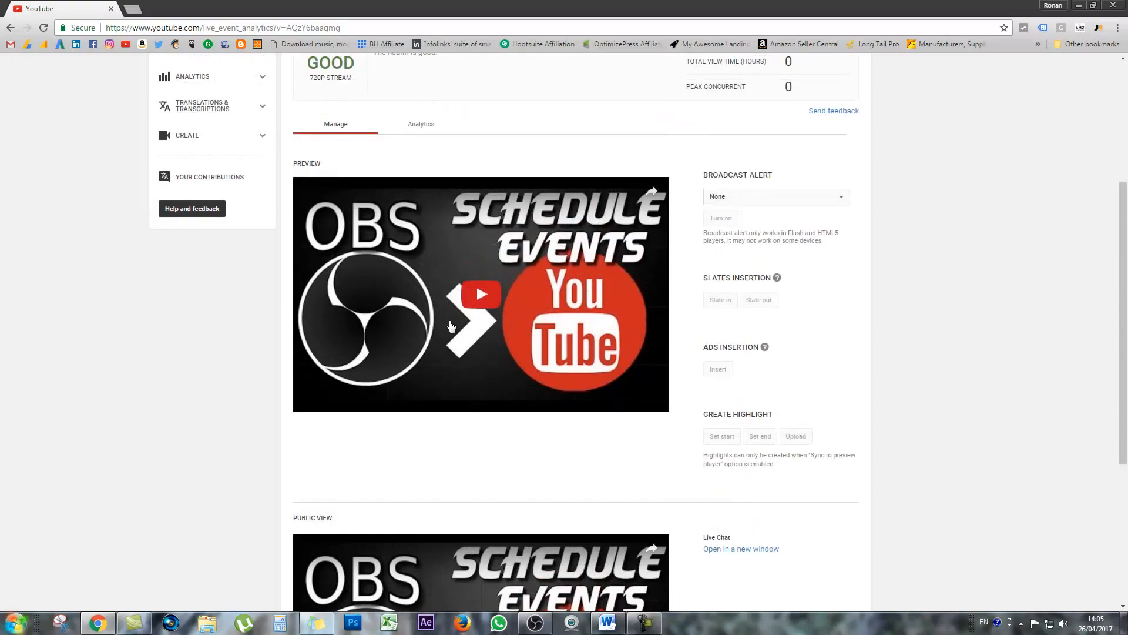
pyautogui.scroll(-3)
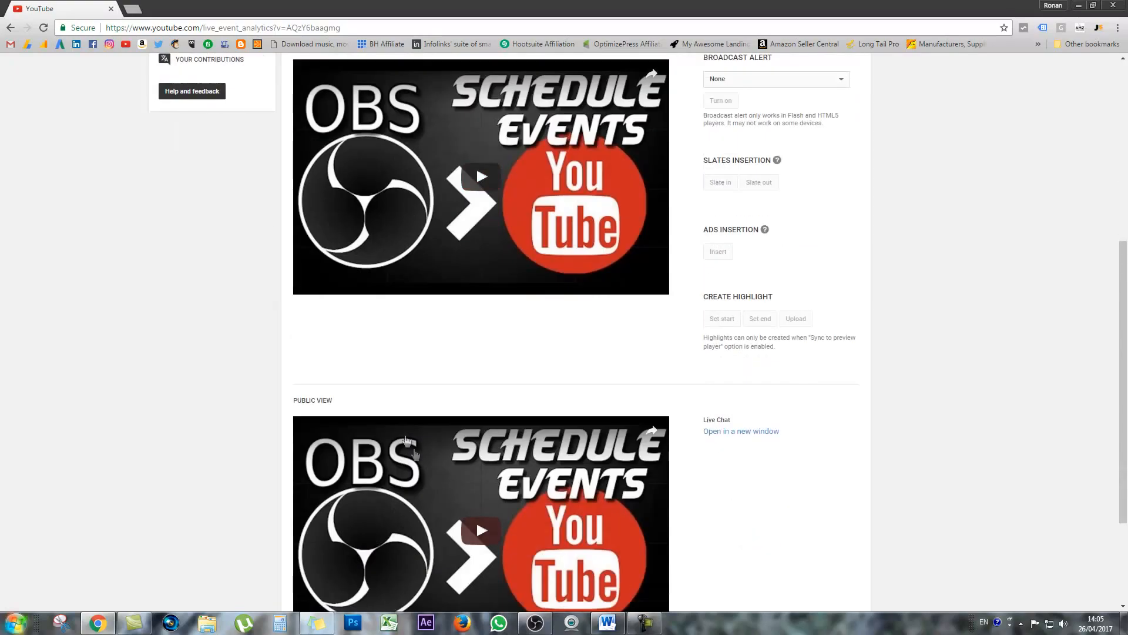
pyautogui.scroll(-3)
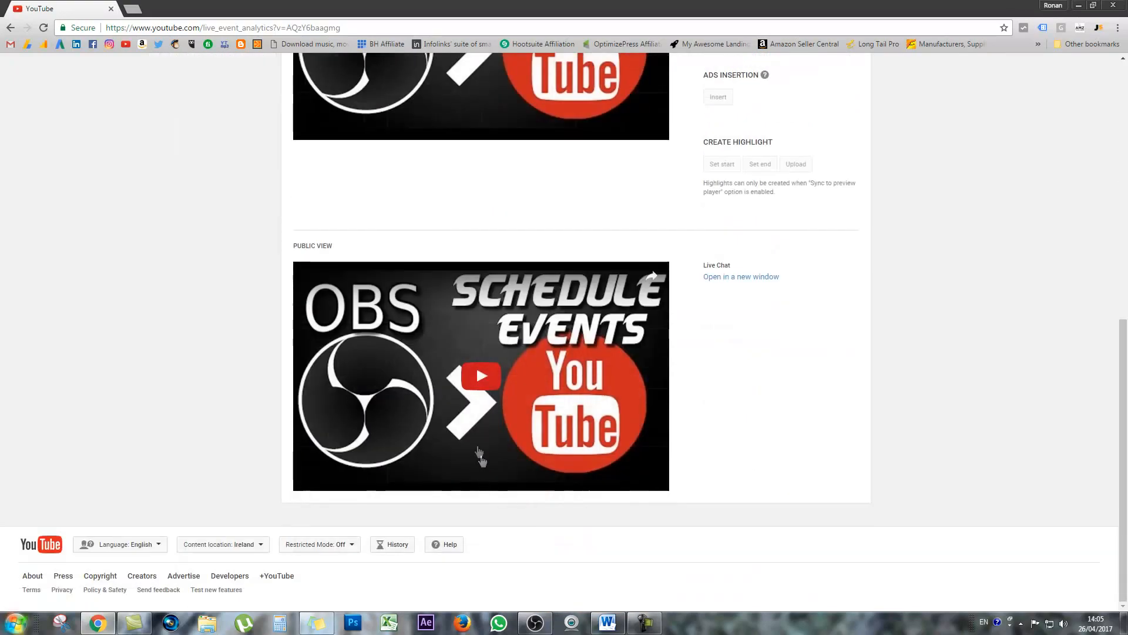
pyautogui.click(481, 376)
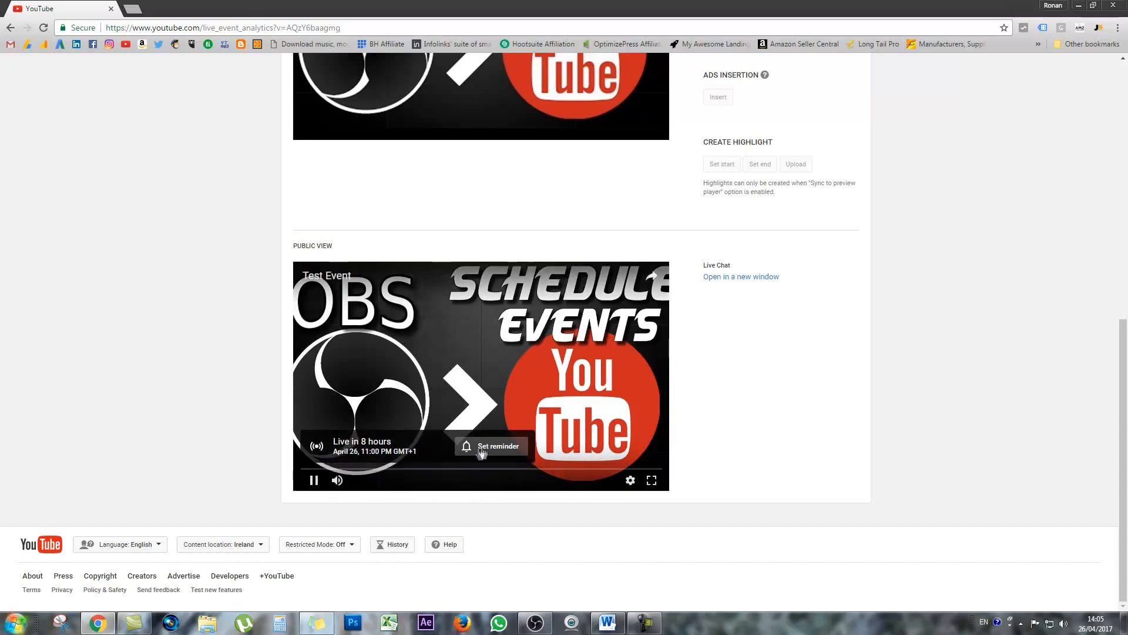
pyautogui.moveTo(219, 401)
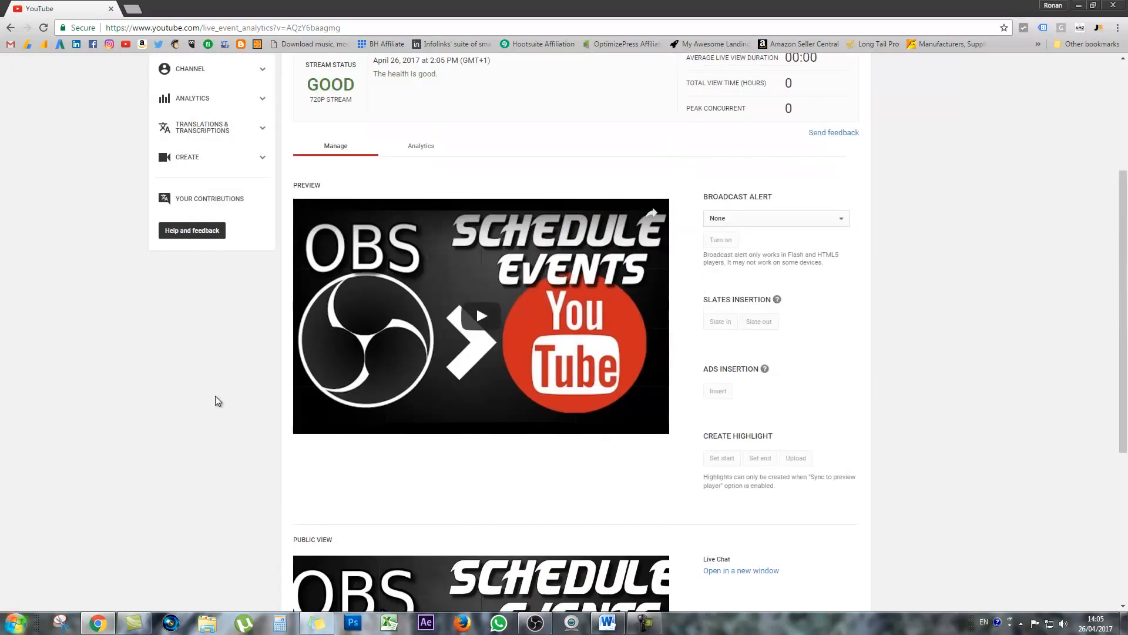
pyautogui.click(534, 623)
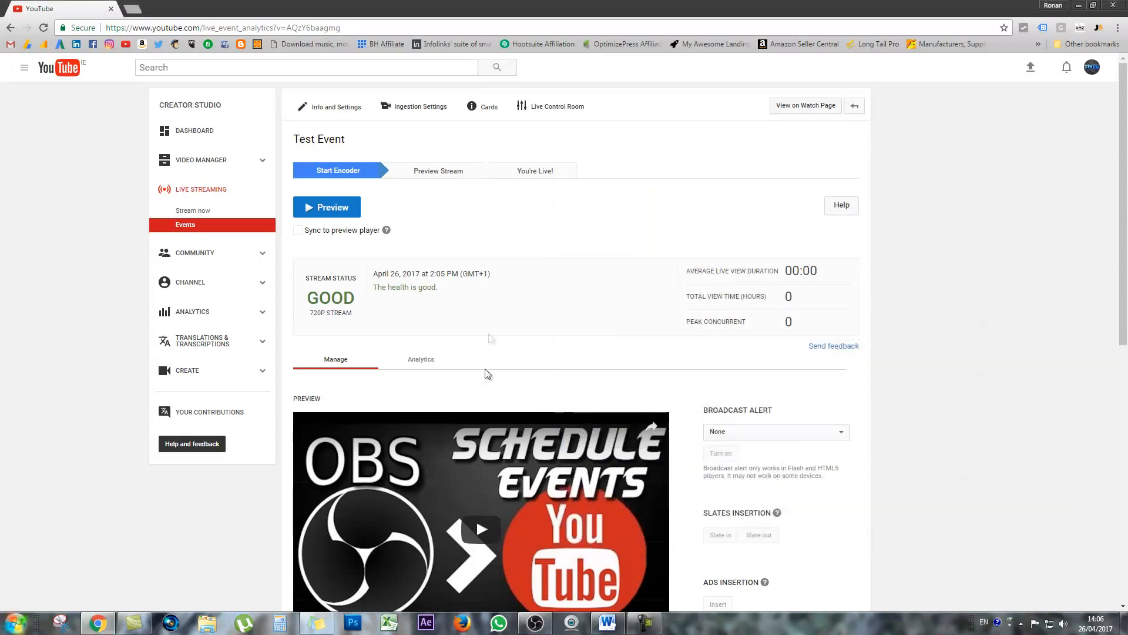
pyautogui.moveTo(469, 379)
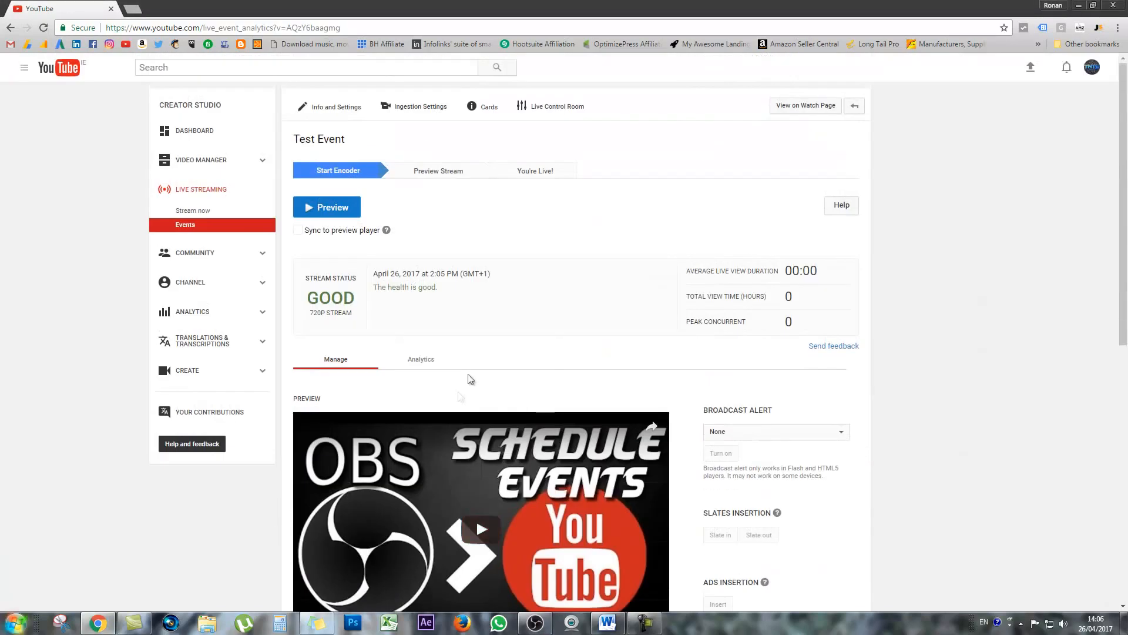
# - Start the preview of Test Event, confirm it, and check the preview and public view players show the OBS feed
pyautogui.click(326, 207)
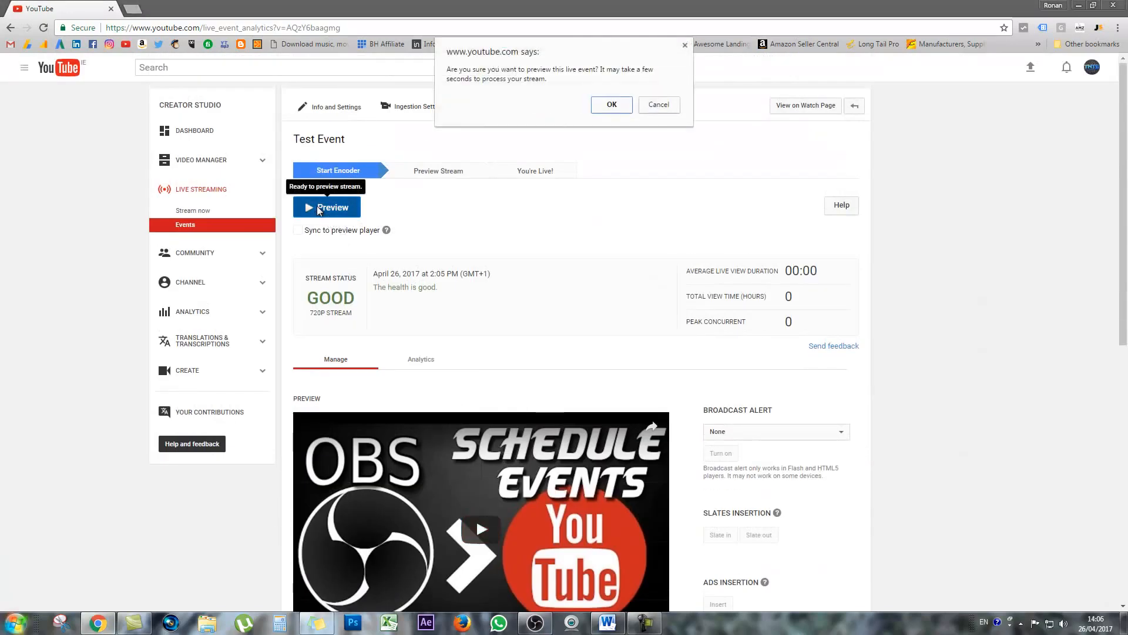
pyautogui.click(659, 105)
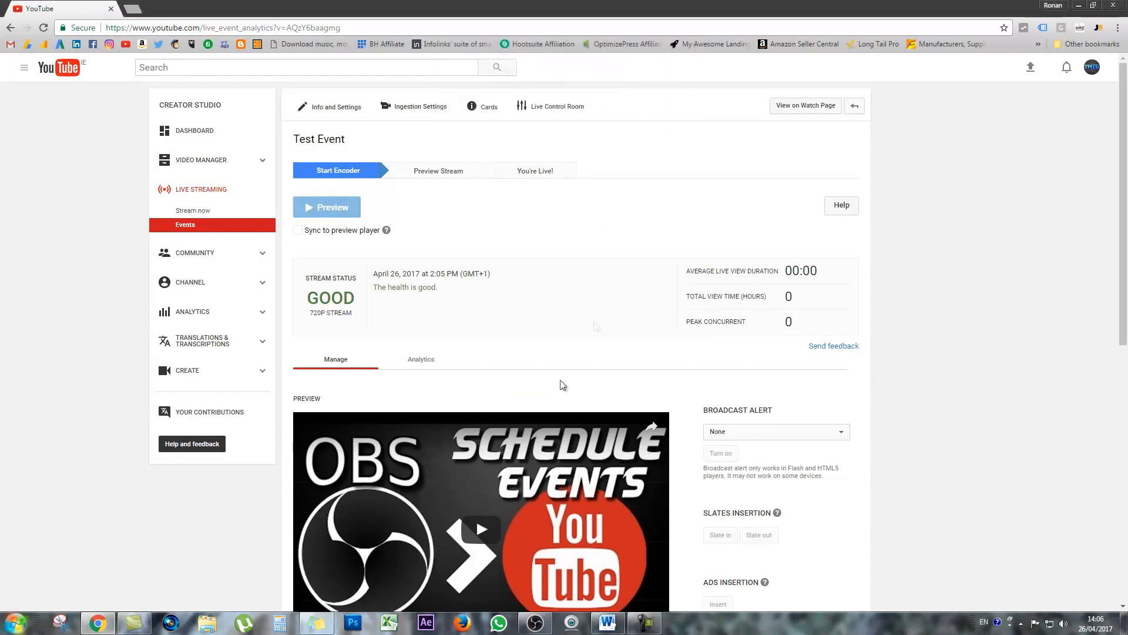
pyautogui.click(325, 207)
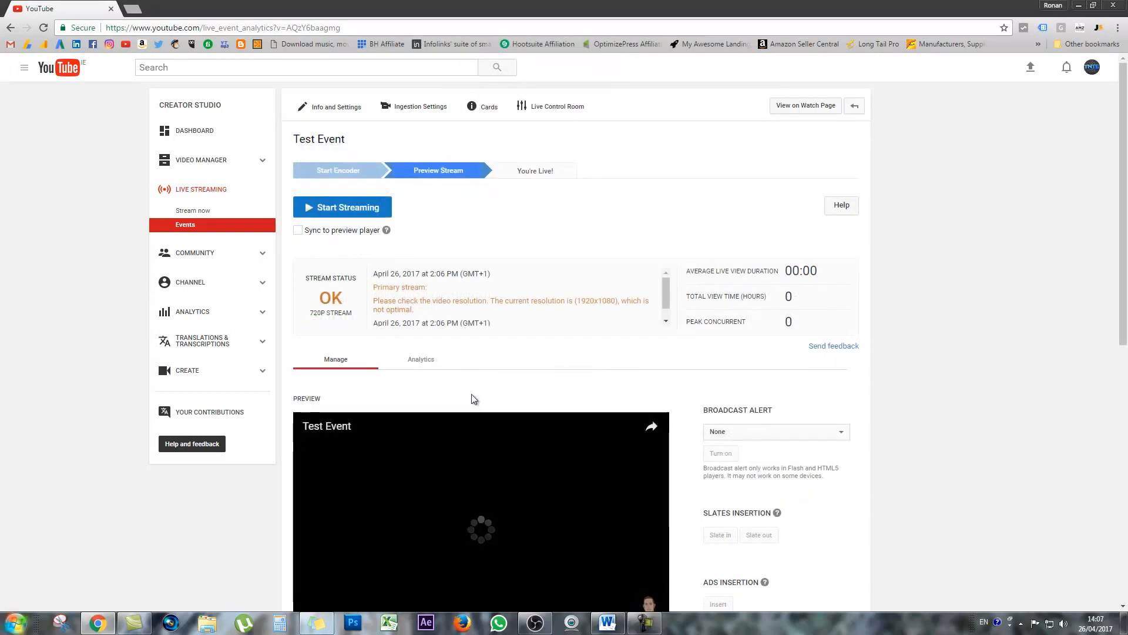
pyautogui.scroll(-3)
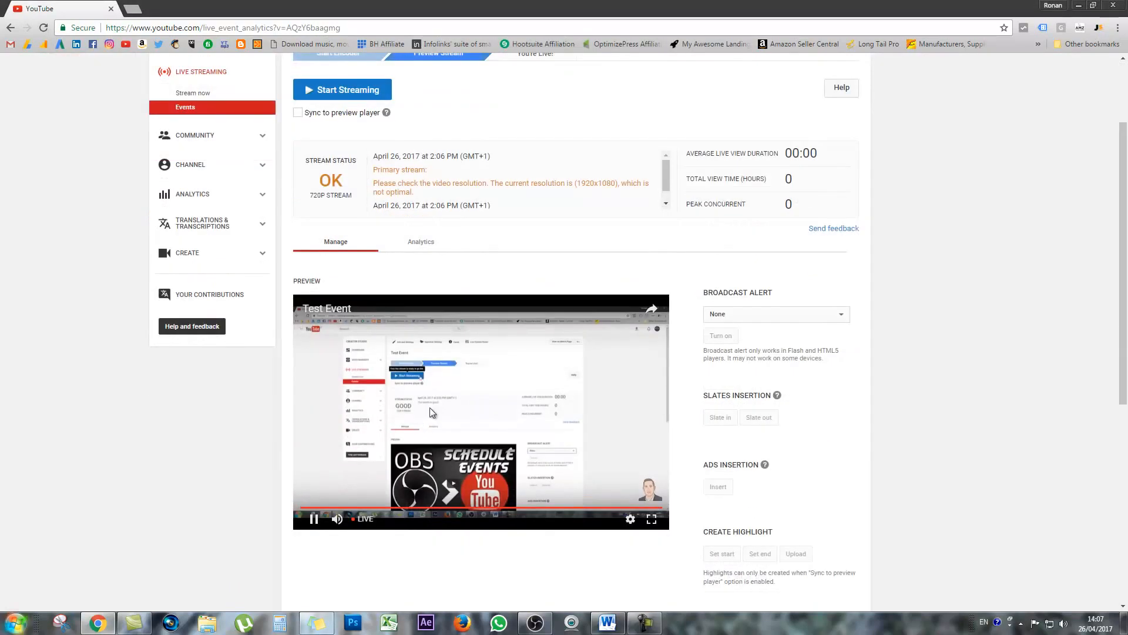
pyautogui.scroll(-3)
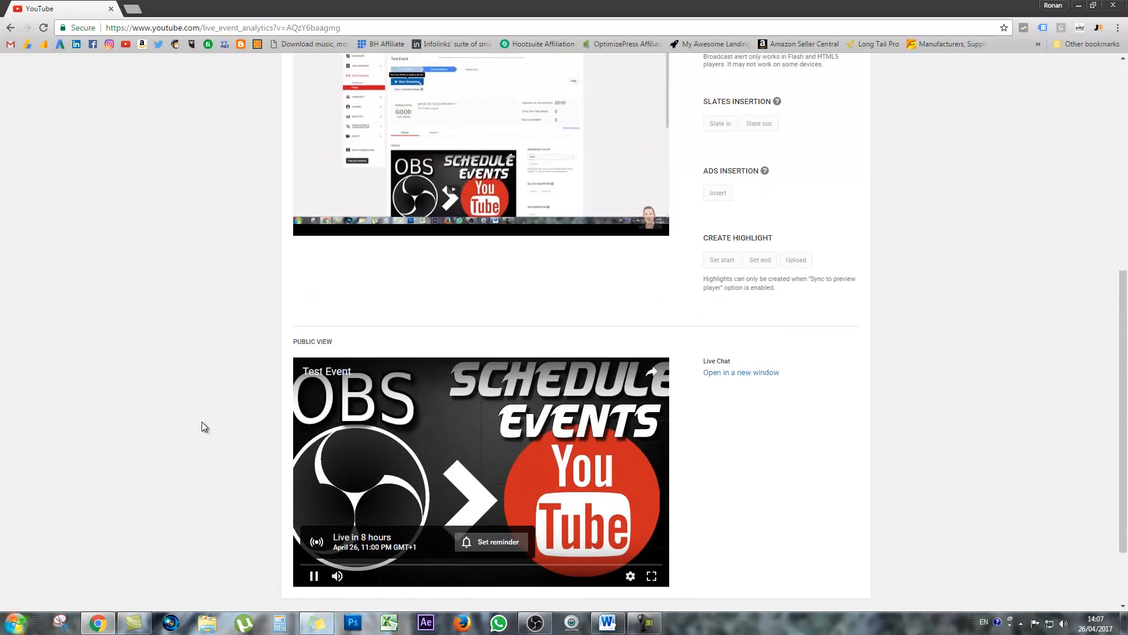
pyautogui.scroll(3)
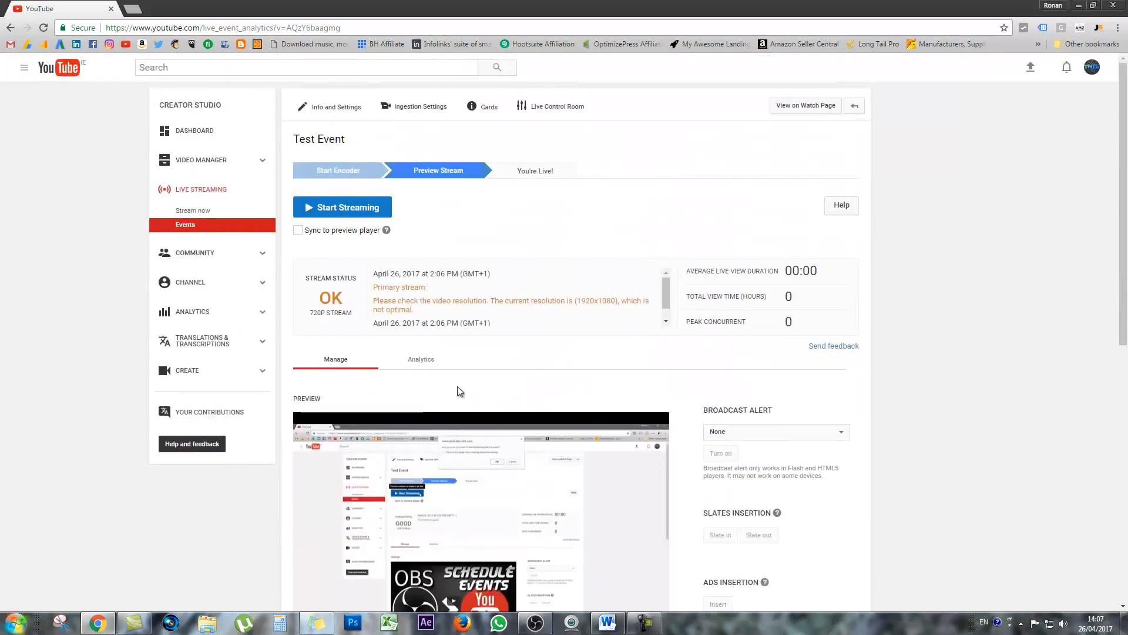